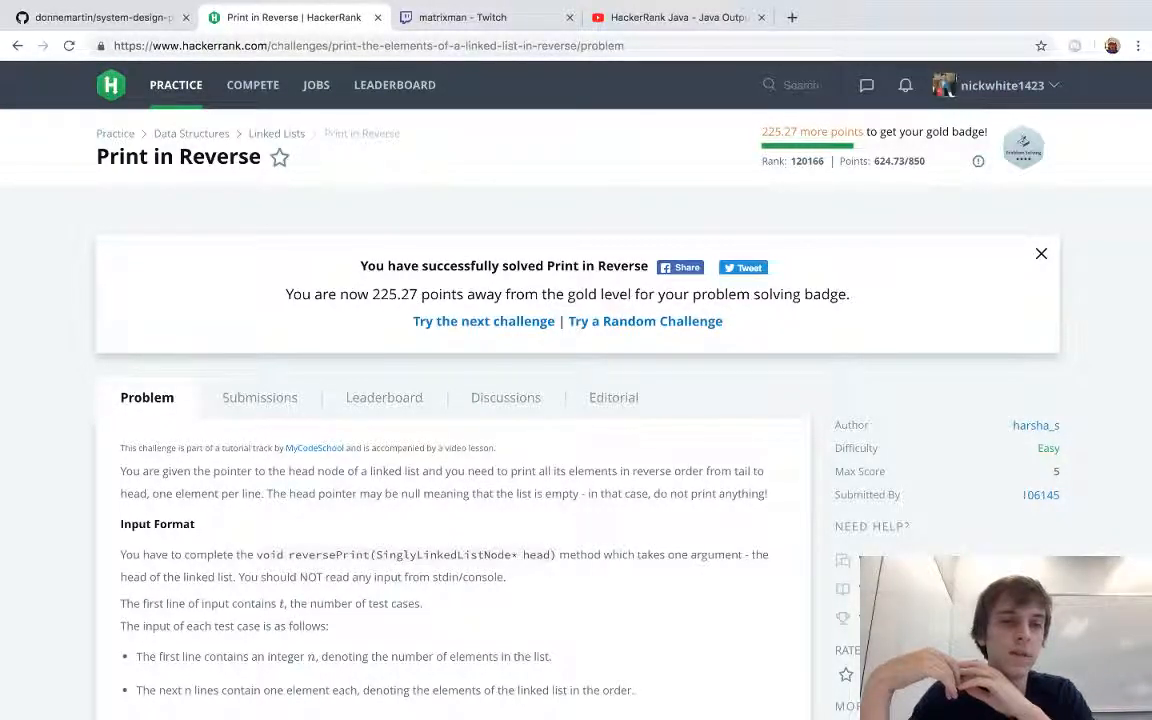
# Step: Scroll past the problem statement to the Java 8 editor's empty reversePrint method
pyautogui.scroll(-3)
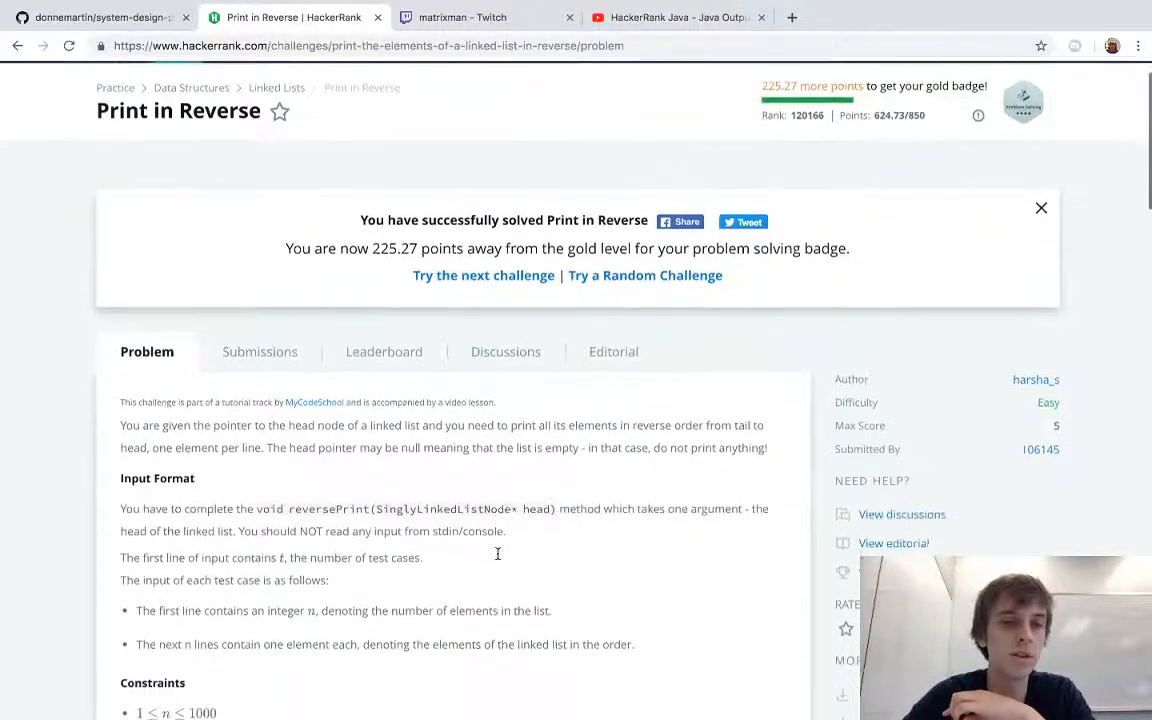
pyautogui.scroll(-3)
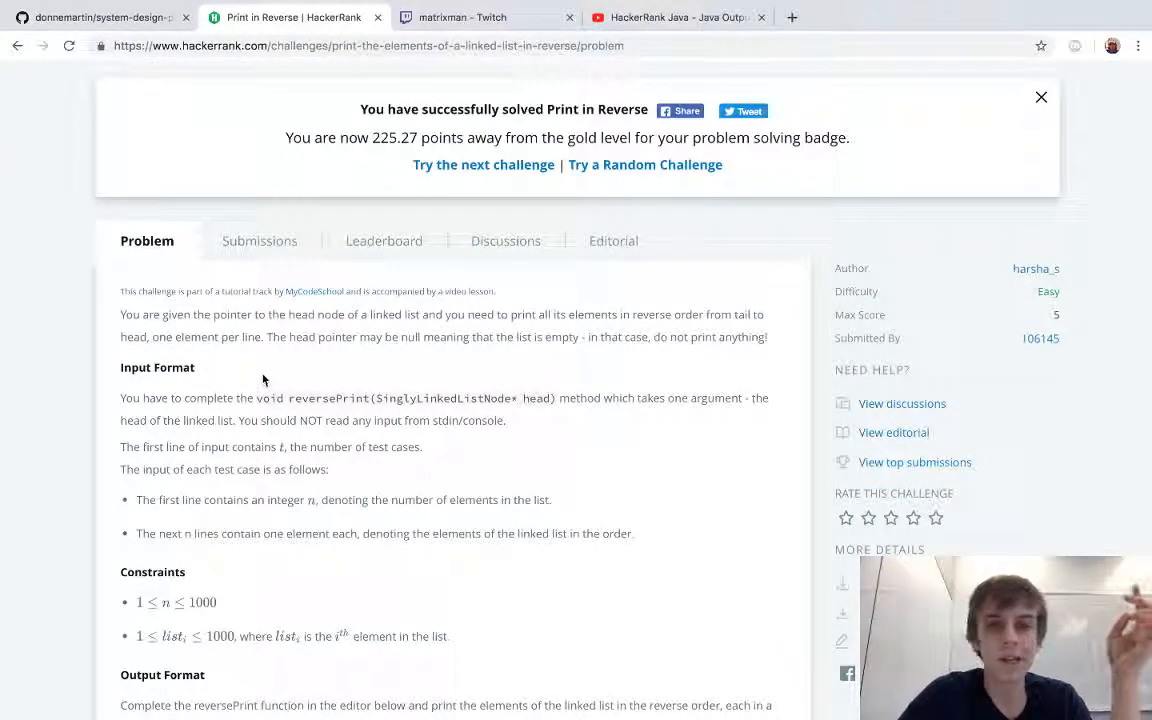
pyautogui.moveTo(288, 336)
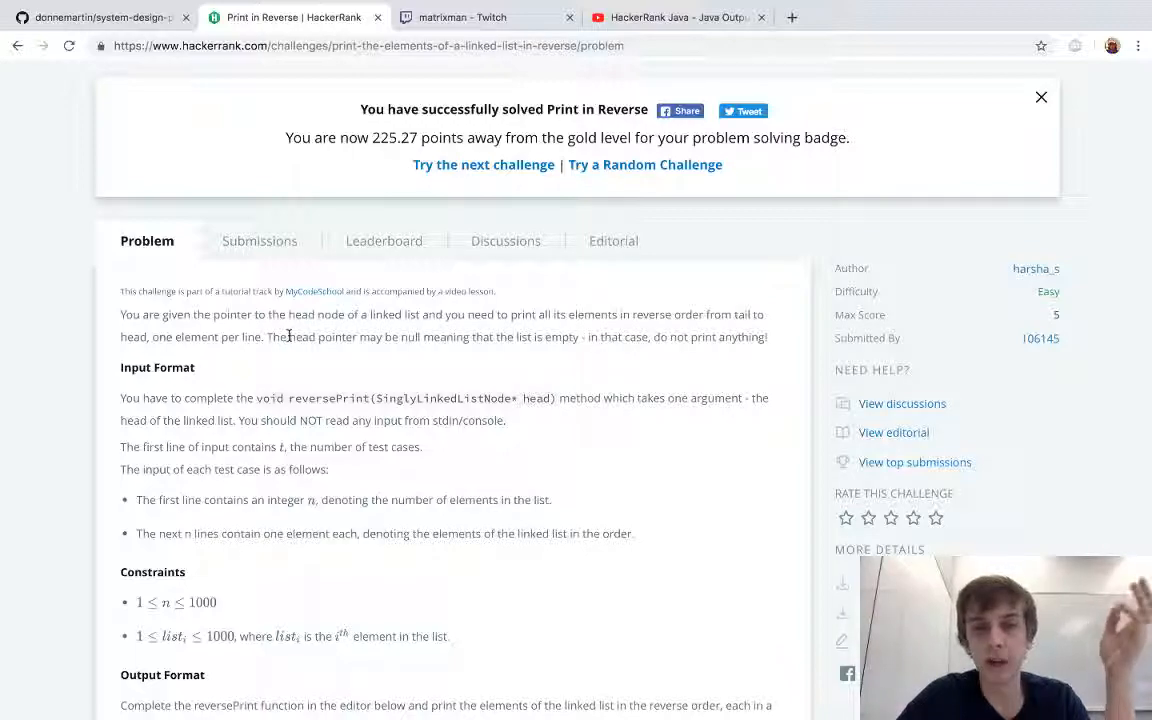
pyautogui.moveTo(572, 441)
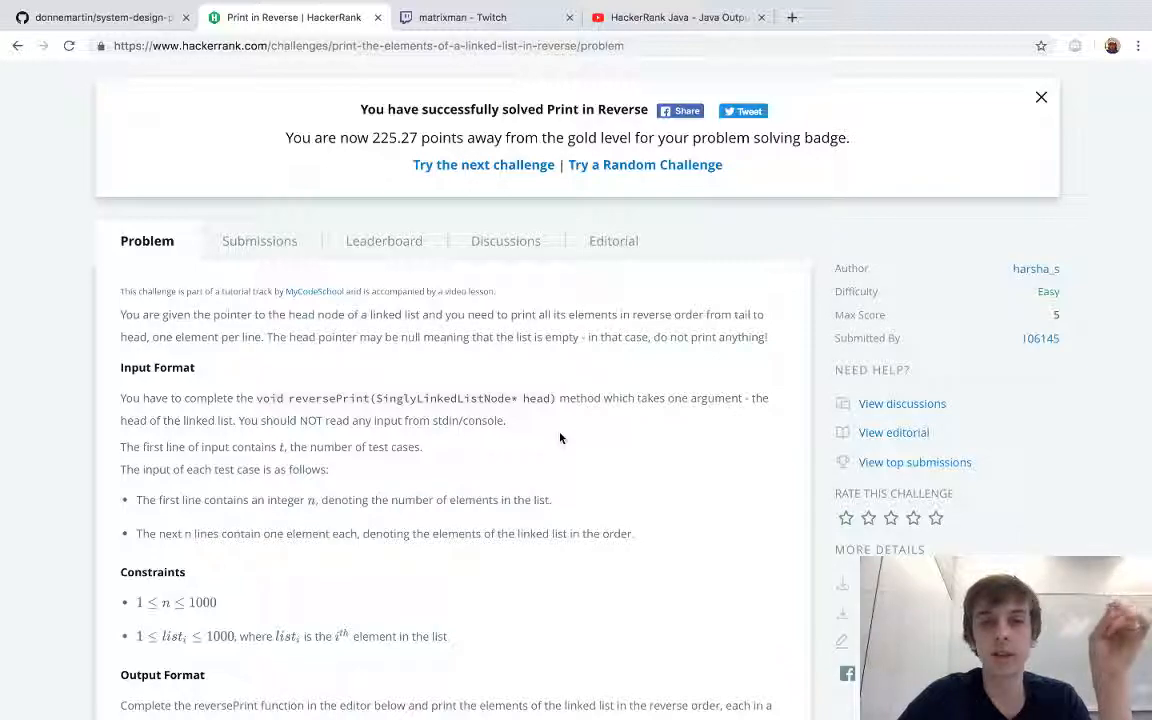
pyautogui.scroll(-3)
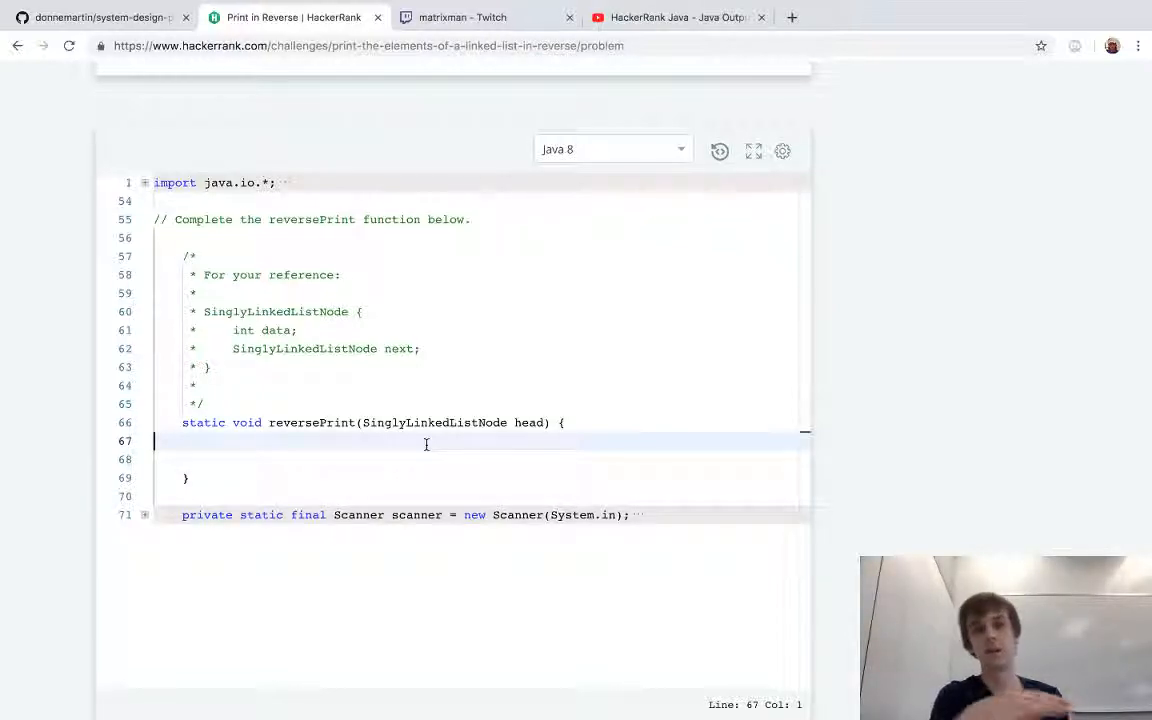
# Step: Begin reversePrint with `if (head == null) return;` and a new line
pyautogui.write('i')
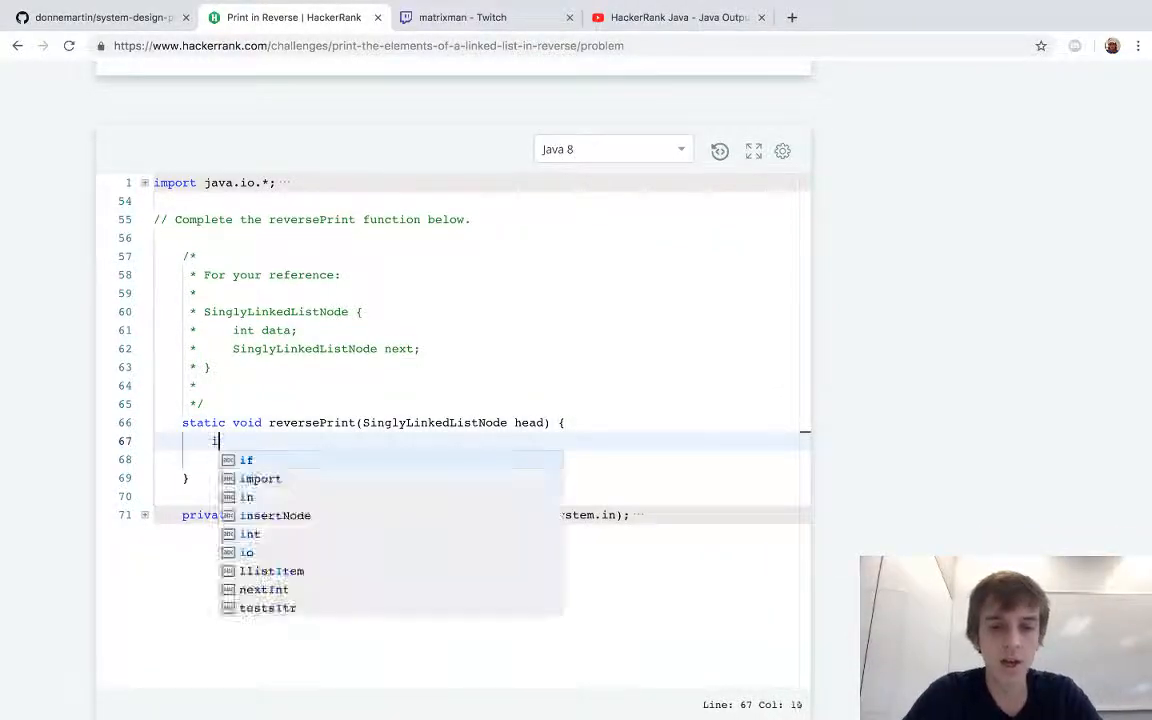
pyautogui.write('if (head -')
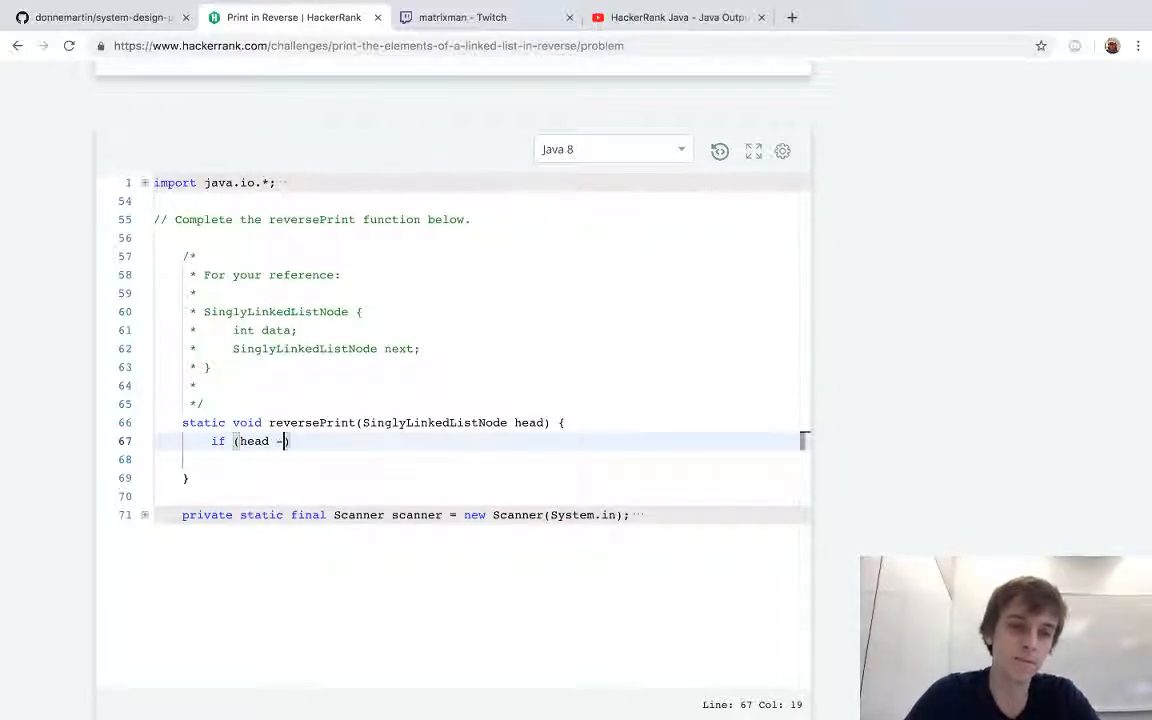
pyautogui.write('= nu')
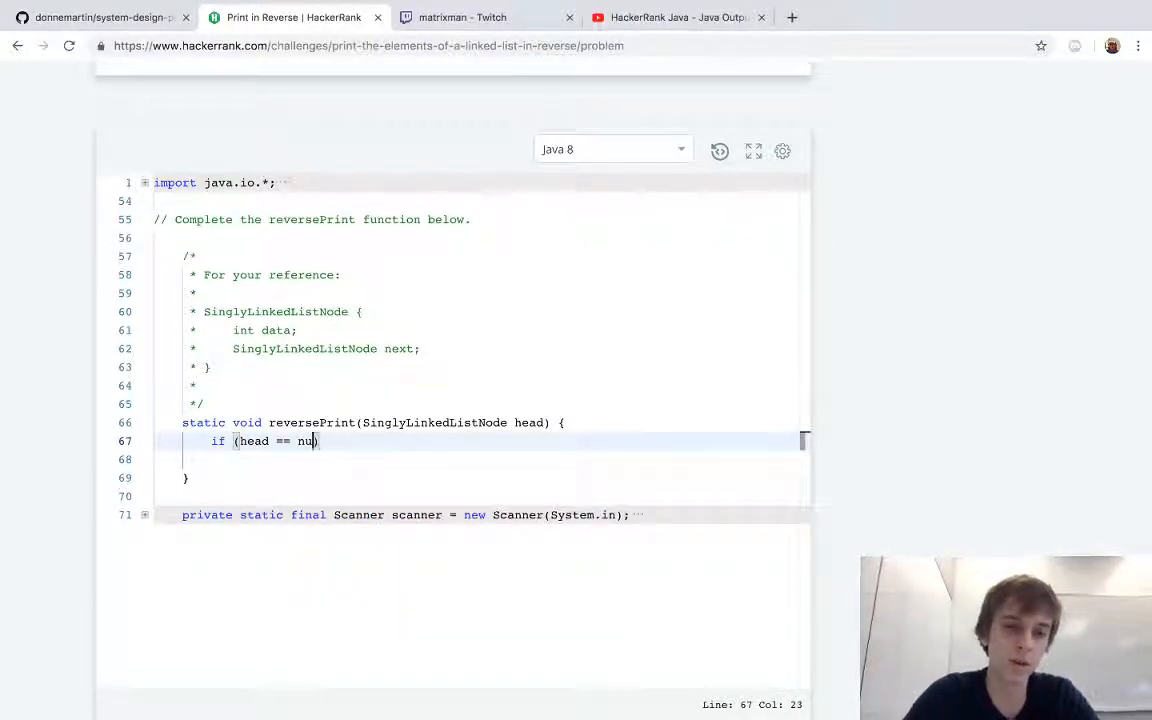
pyautogui.write('ll) return;')
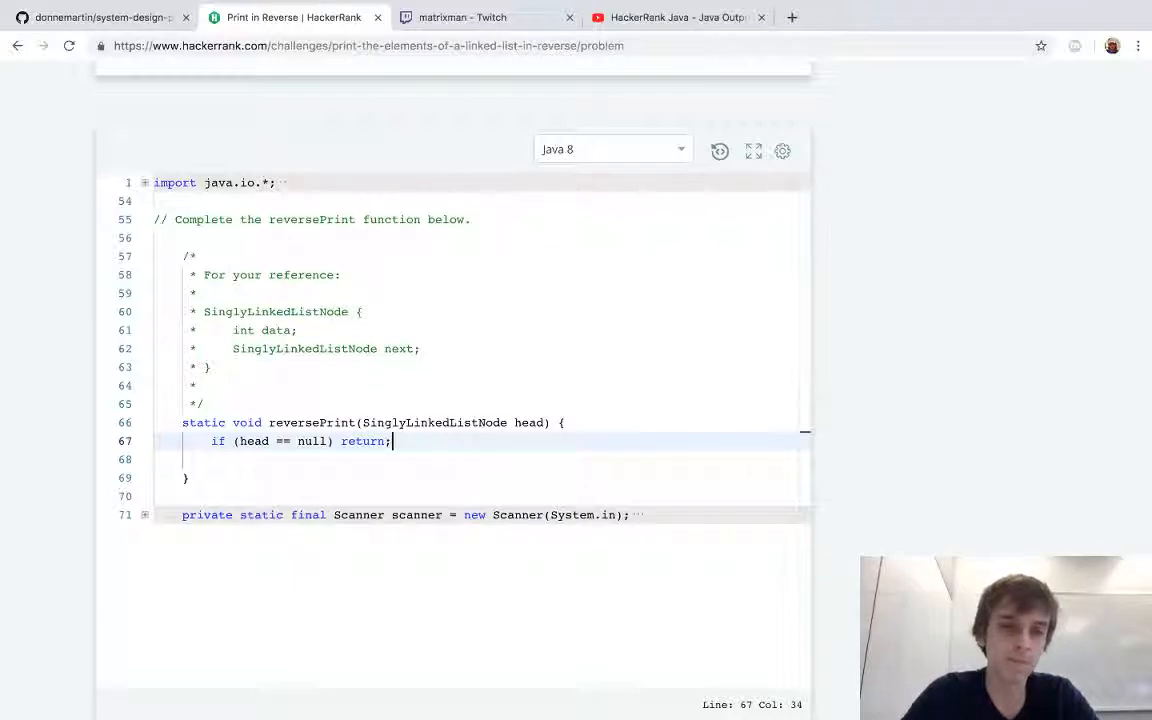
pyautogui.press('enter')
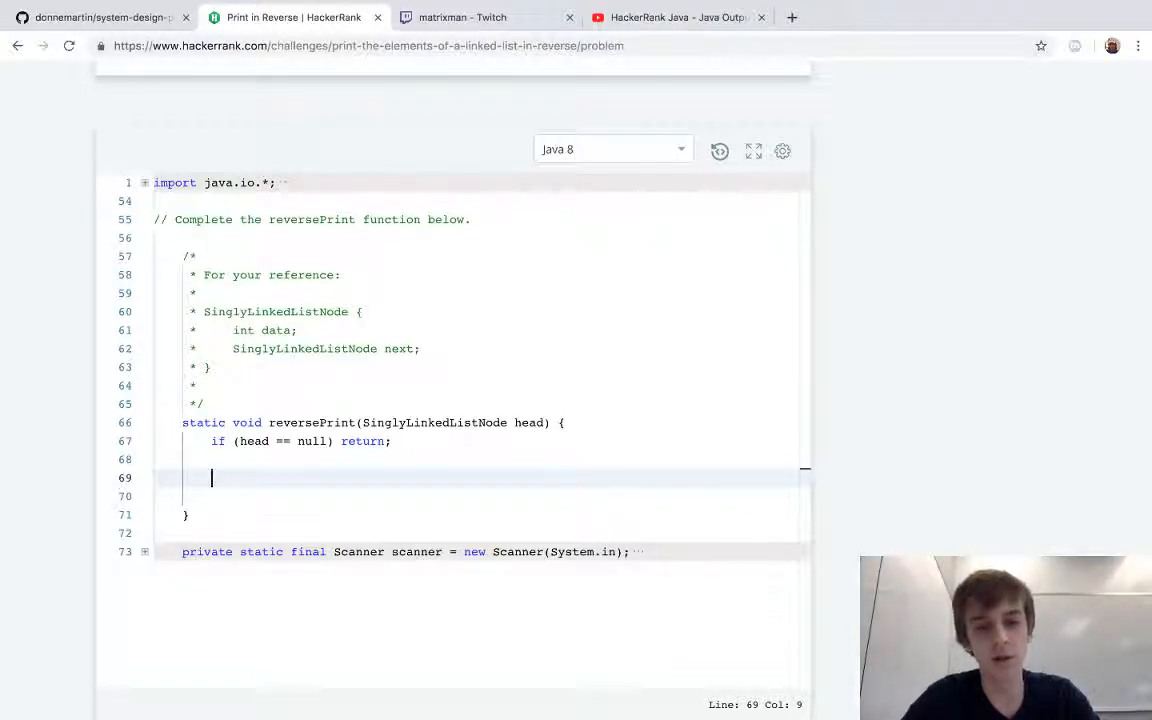
# Step: Declare `Stack<SinglyLinkedListNode> stack = new stack();` and start a while statement
pyautogui.write('Stack')
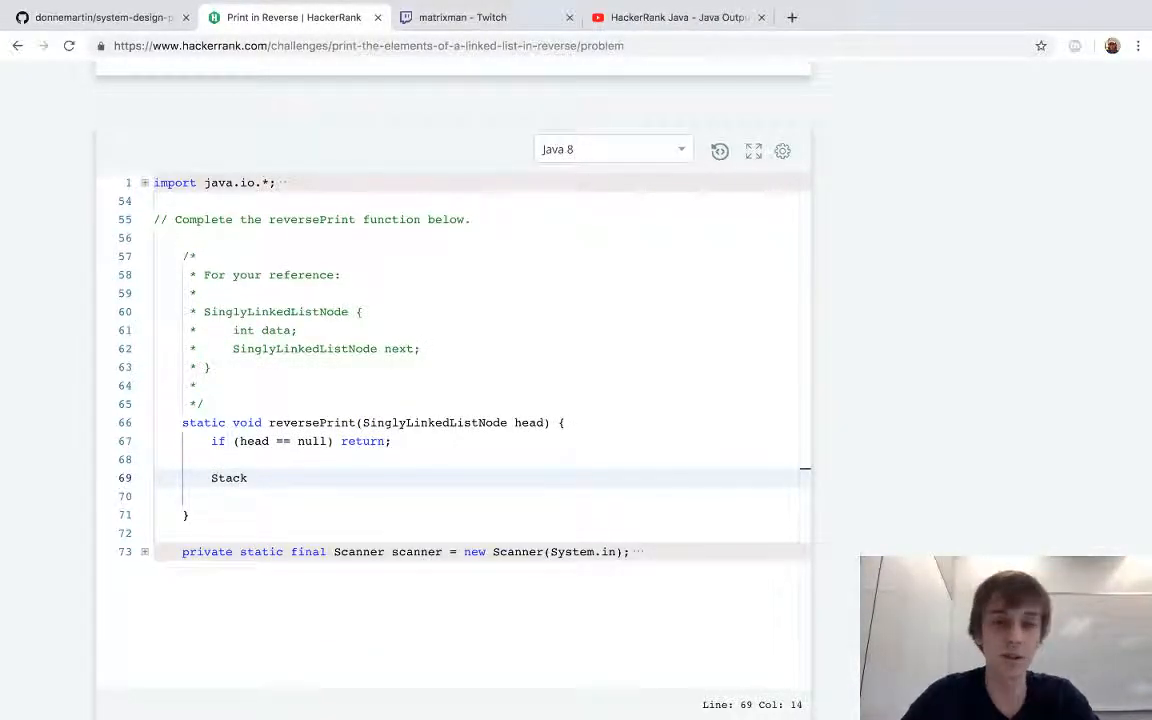
pyautogui.write('<')
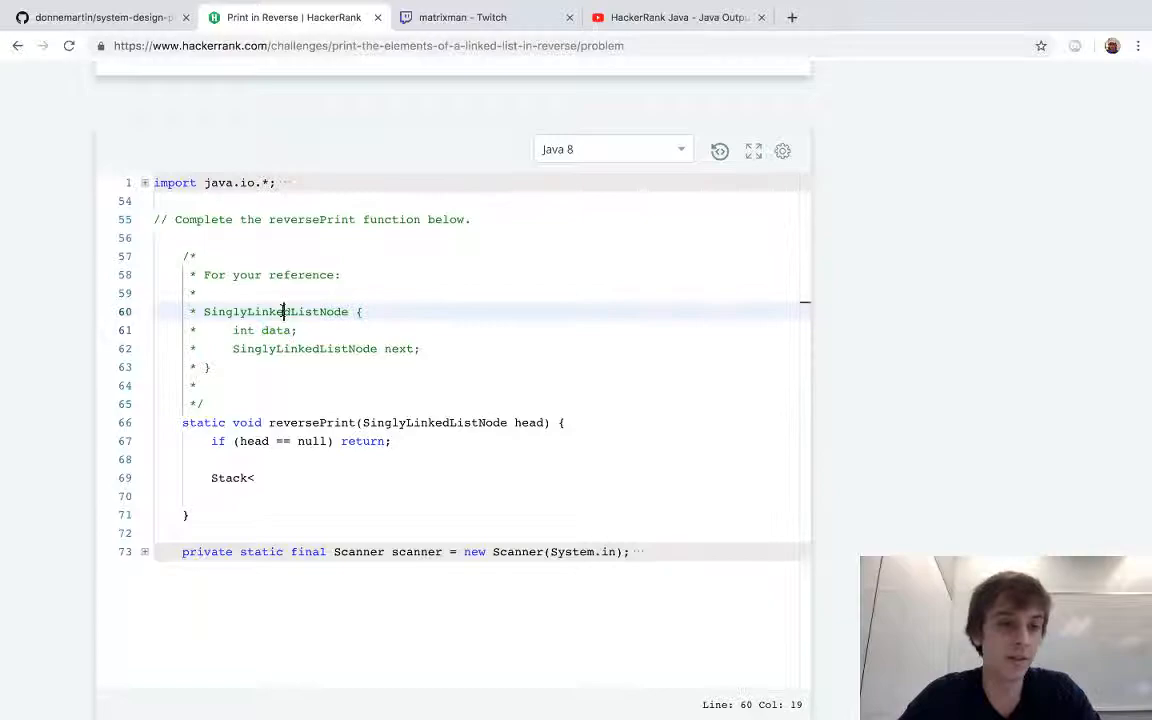
pyautogui.write('SinglyLinkedListNode> stack =')
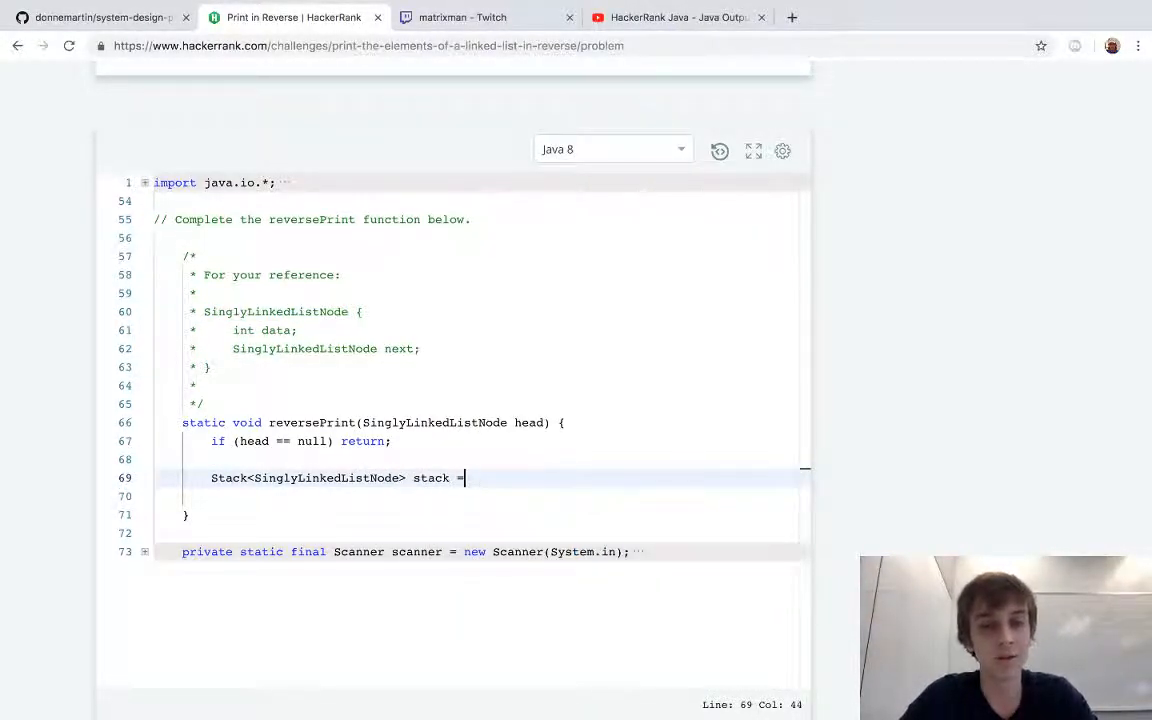
pyautogui.write('new stack();')
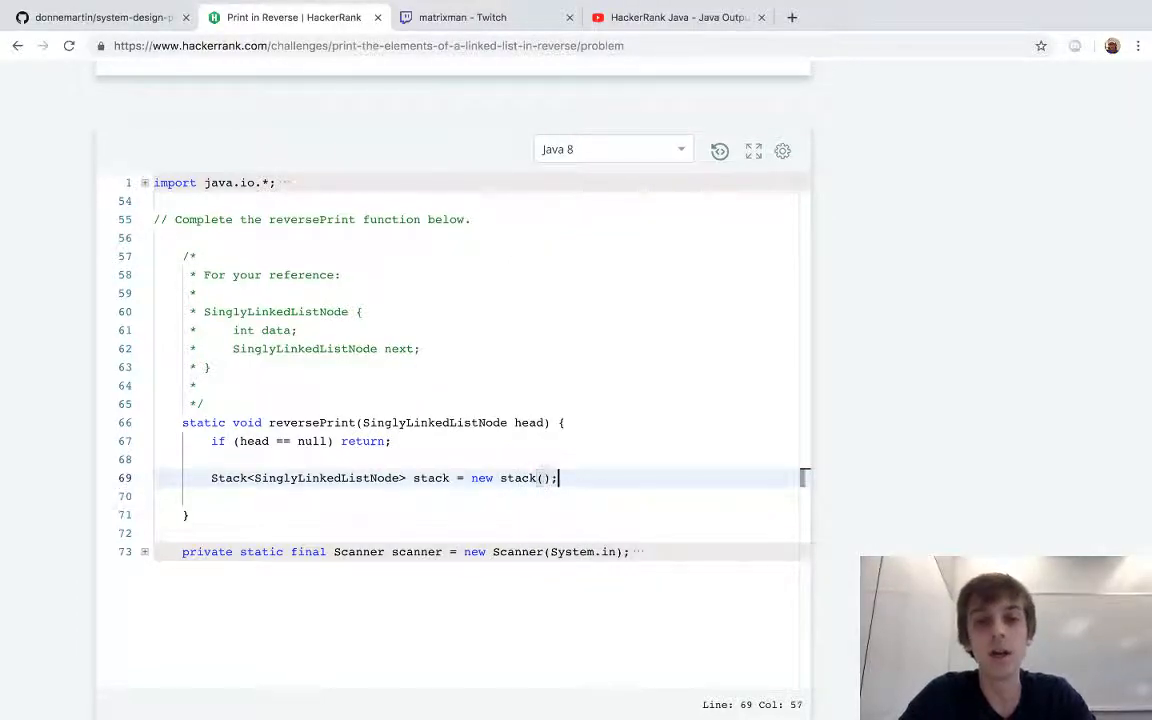
pyautogui.write('while (')
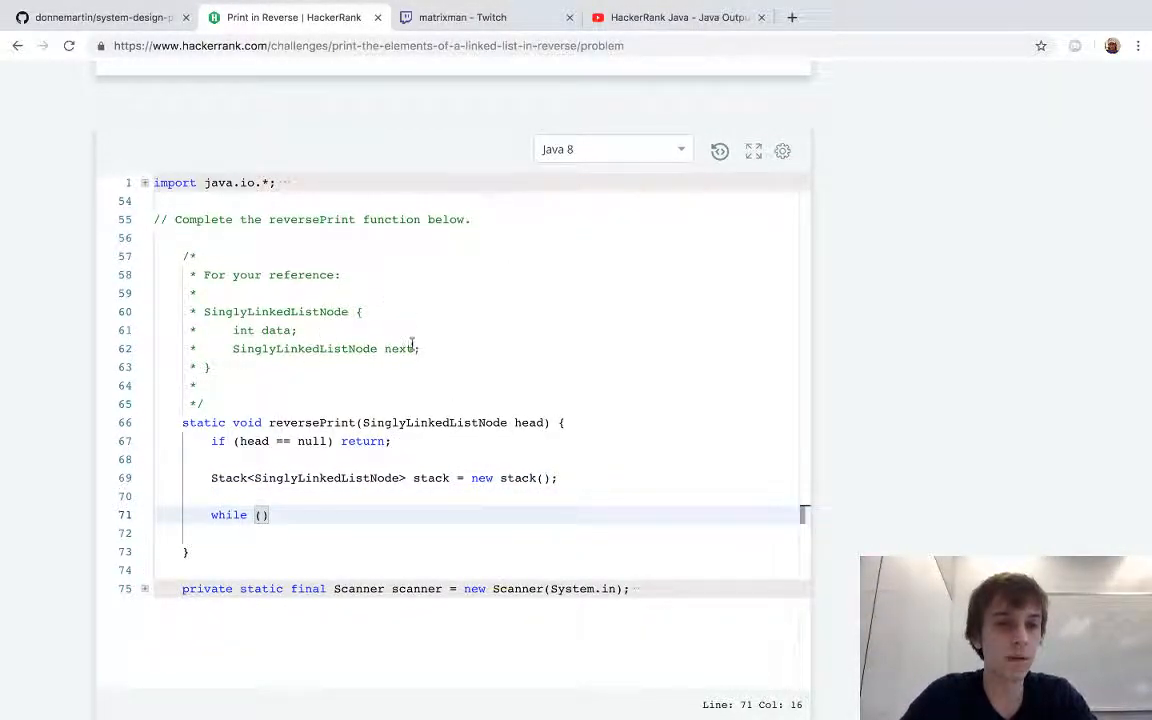
# Step: Declare `SinglyLinkedListNode current_node = head;` above the loop
pyautogui.click(348, 477)
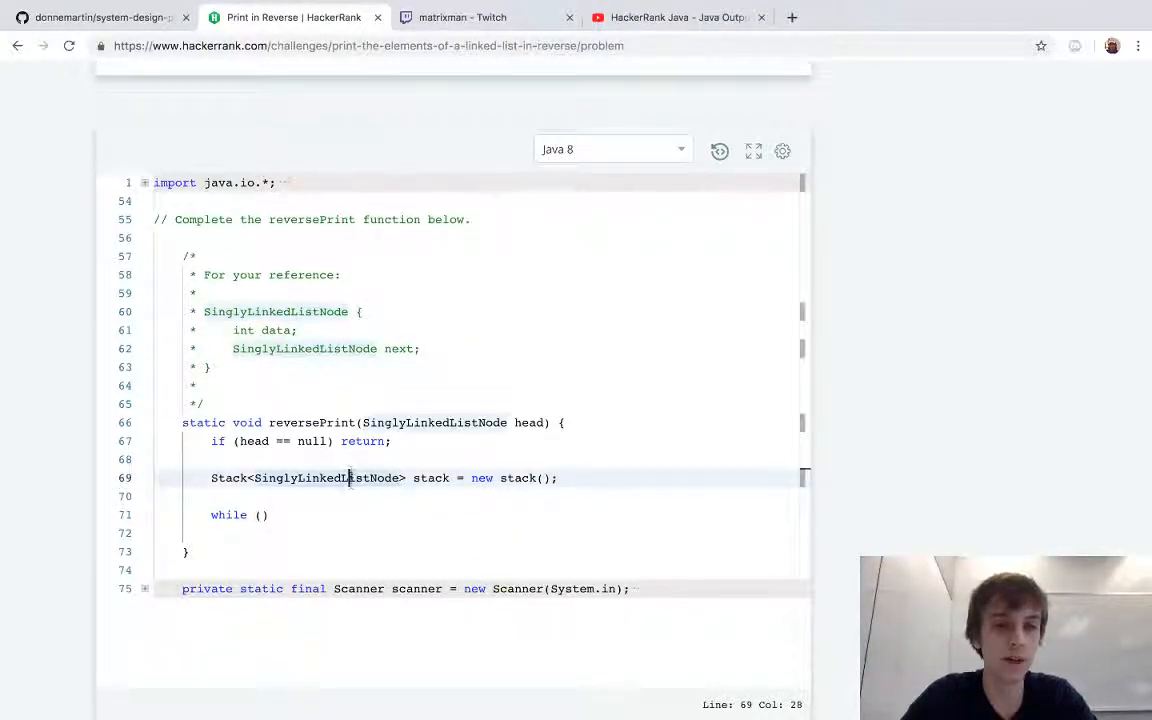
pyautogui.write('SinglyLinkedListNode')
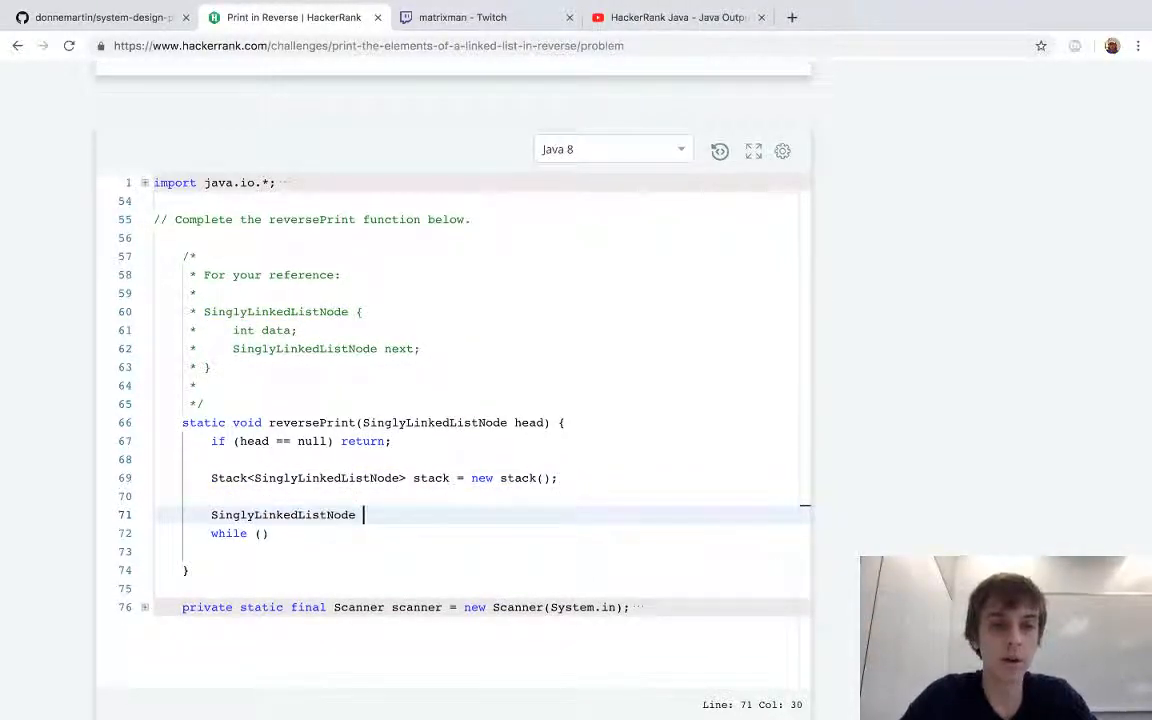
pyautogui.write('current_no')
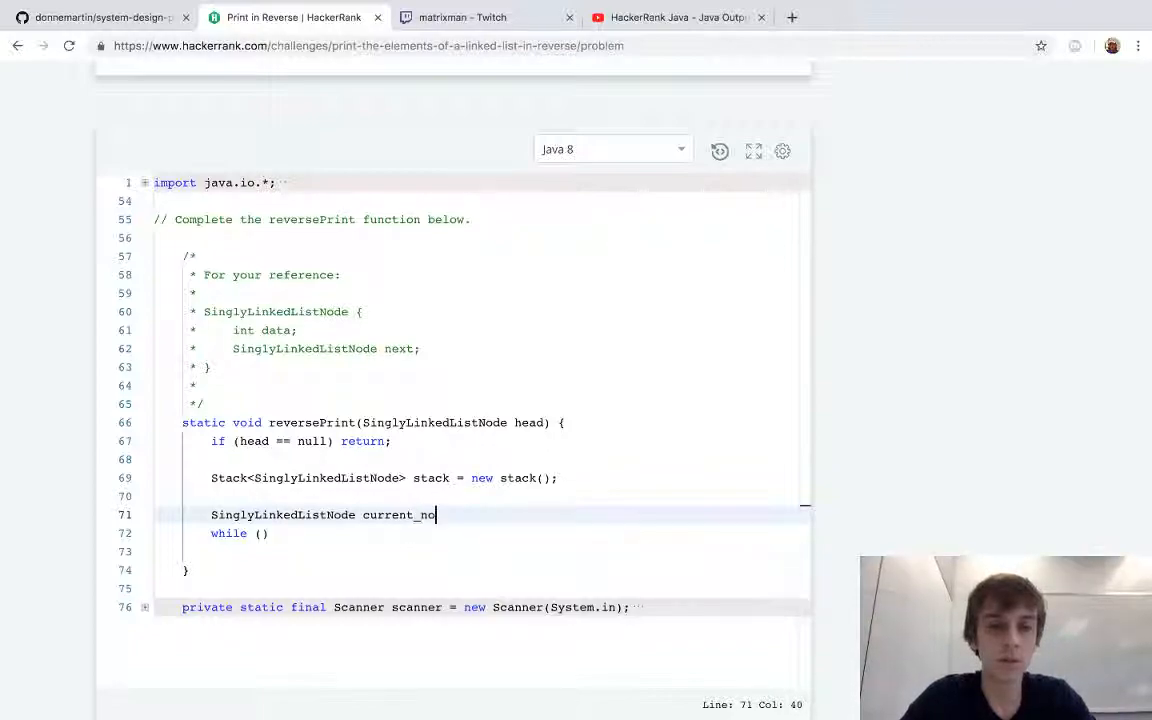
pyautogui.write('= head;')
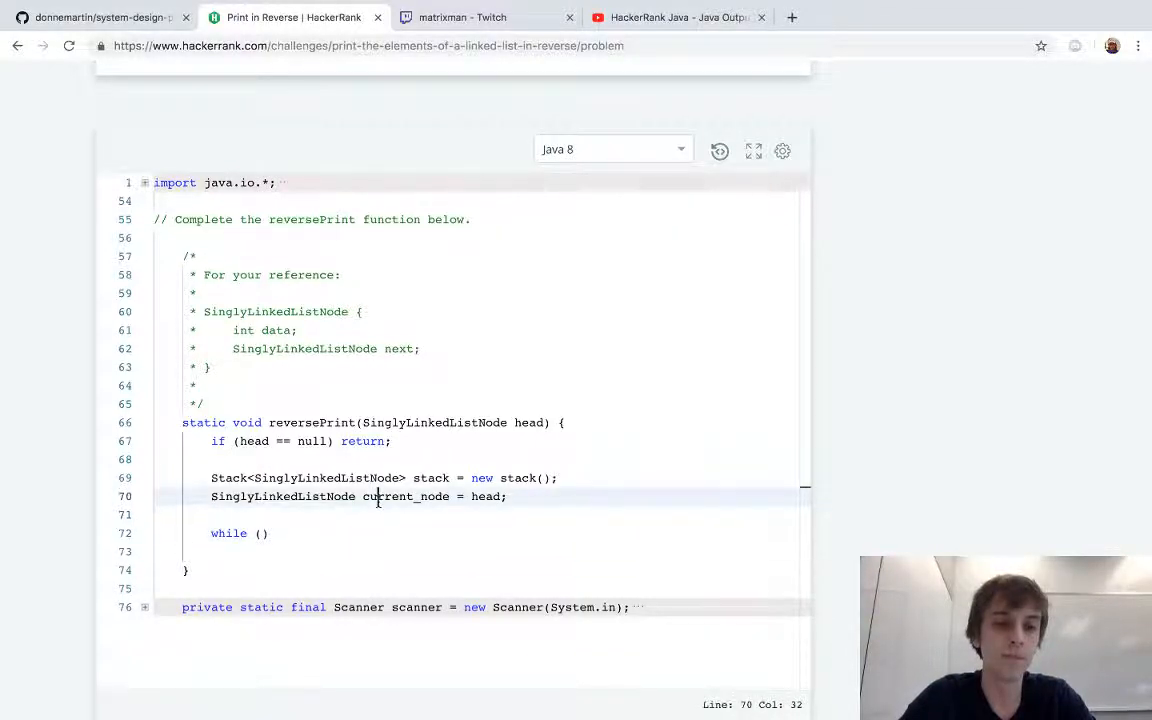
# Step: Loop while current_node != null, adding each node to the stack and advancing to next
pyautogui.write('current_node != n')
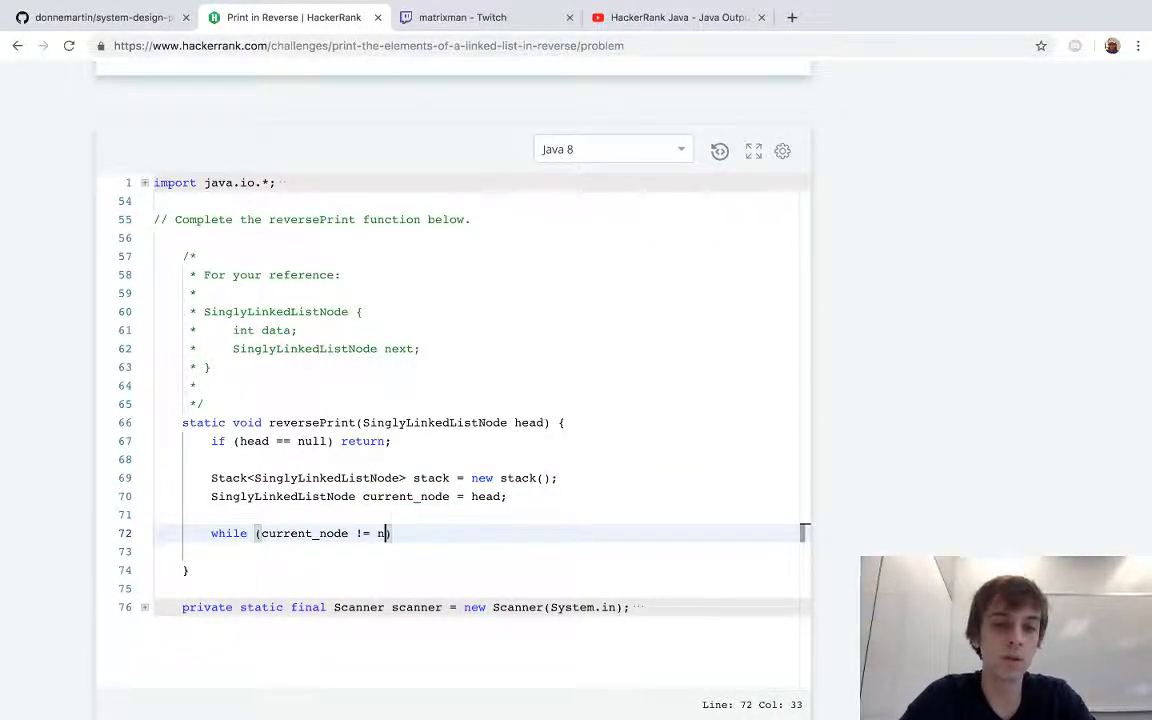
pyautogui.write('ull) {')
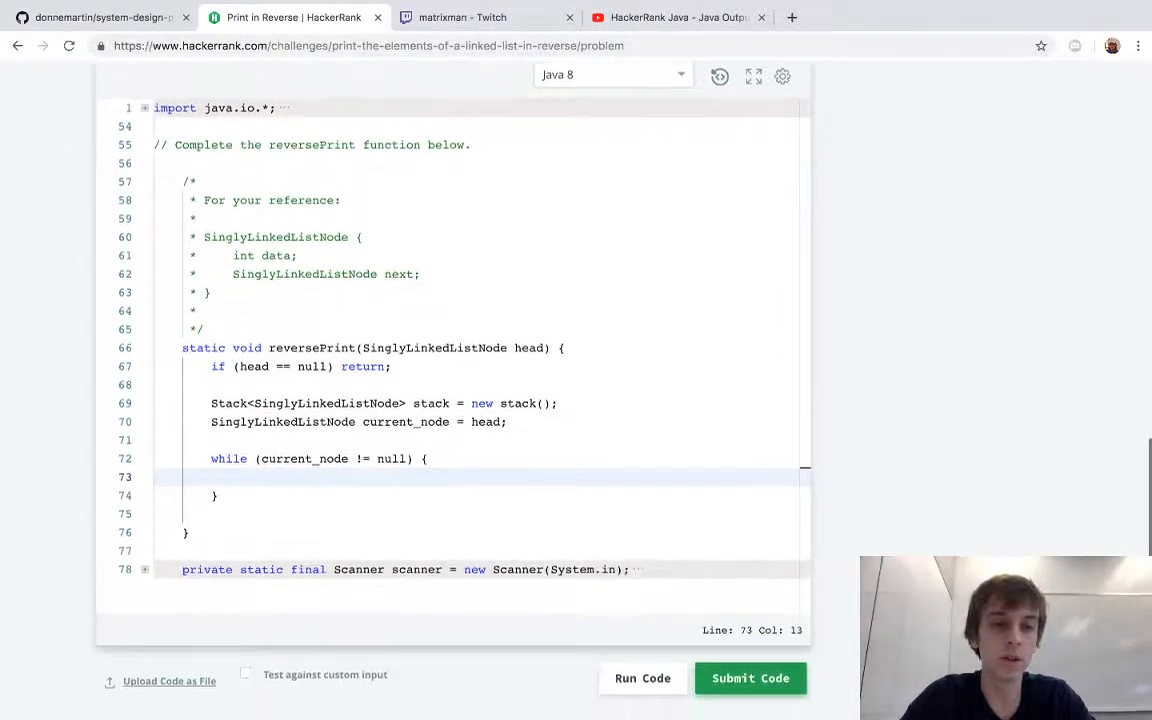
pyautogui.write('stack.add()')
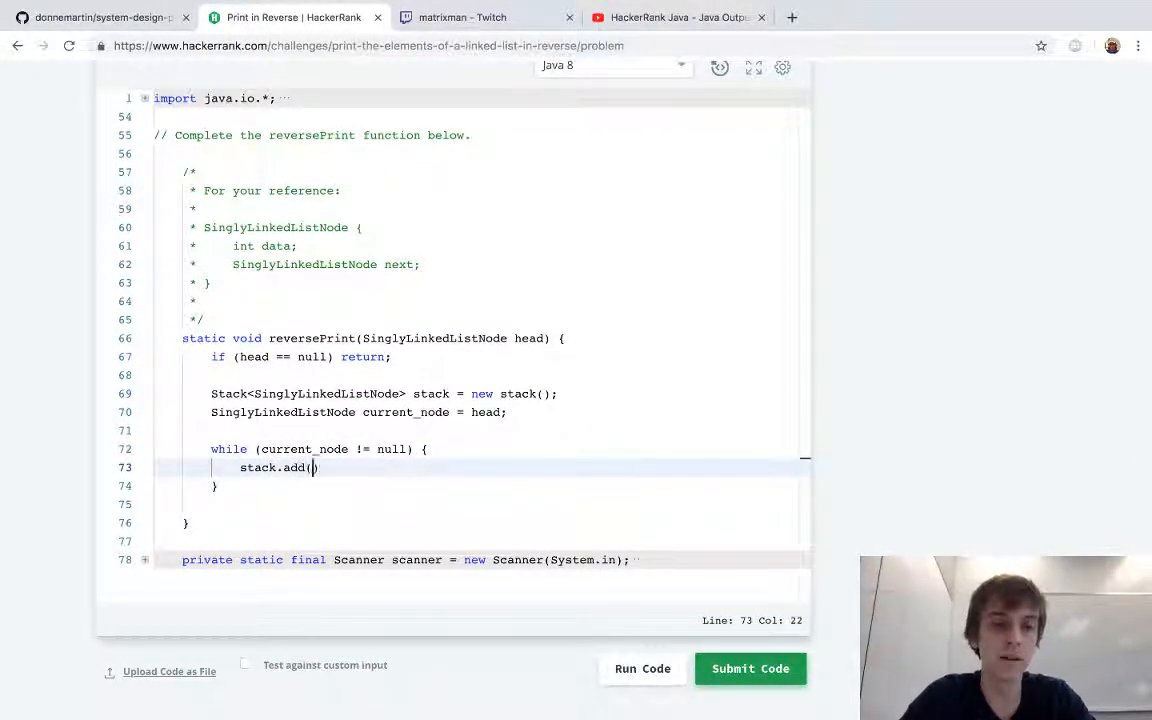
pyautogui.write('current_node')
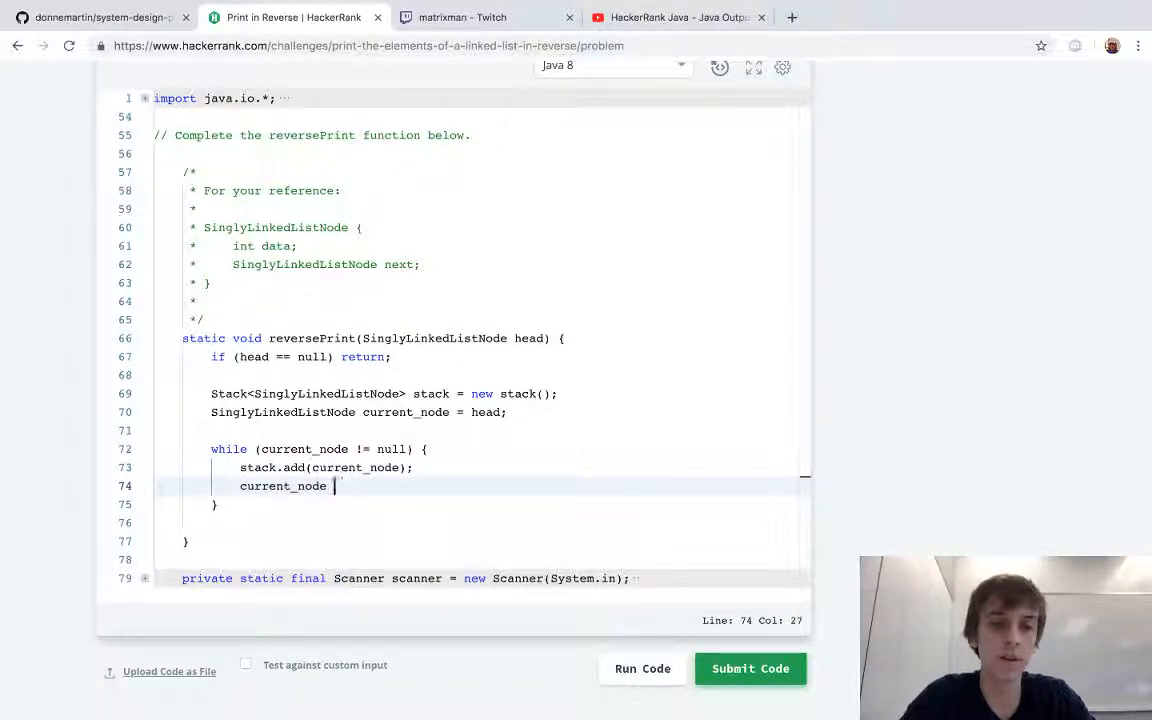
pyautogui.write('= current_node.next;')
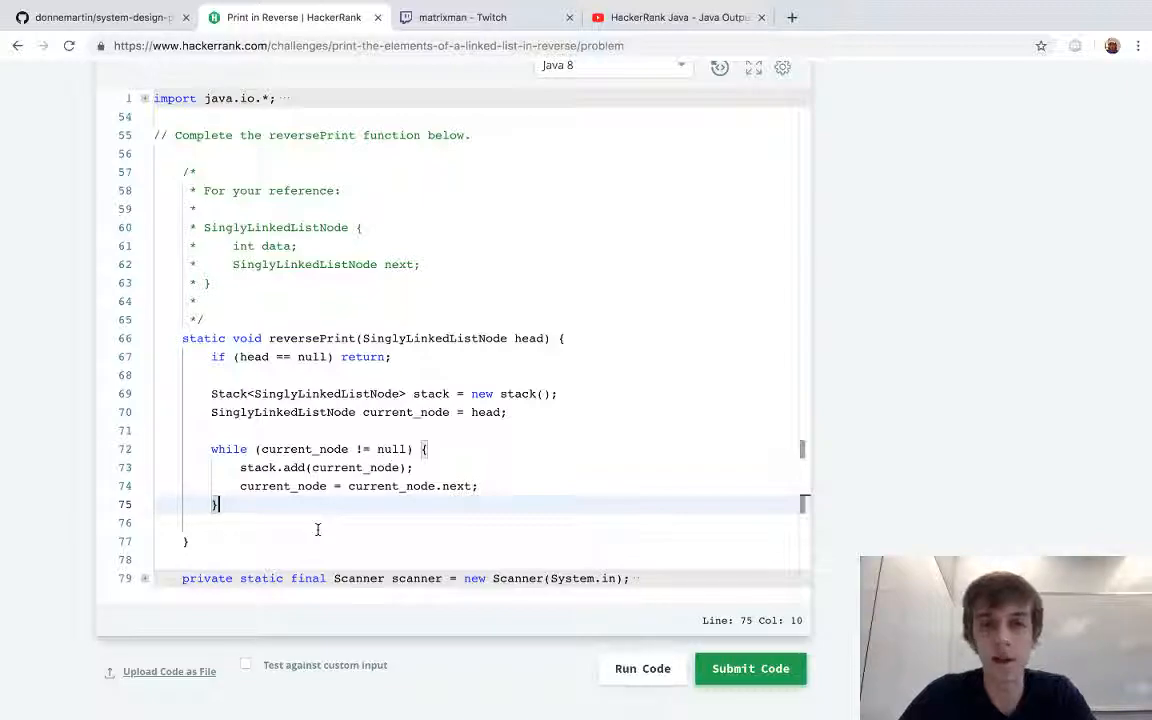
pyautogui.moveTo(400, 505)
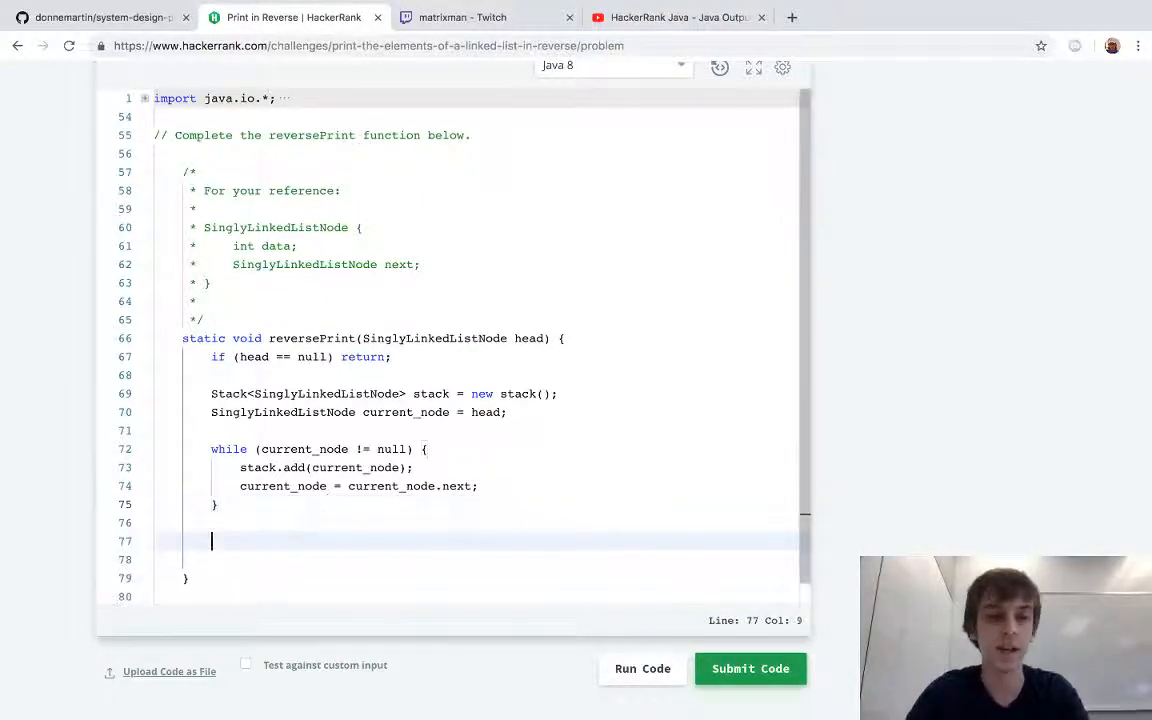
# Step: Start a second loop `while (!stack.isEmpty()) {` and grab the node type name
pyautogui.write('while (!')
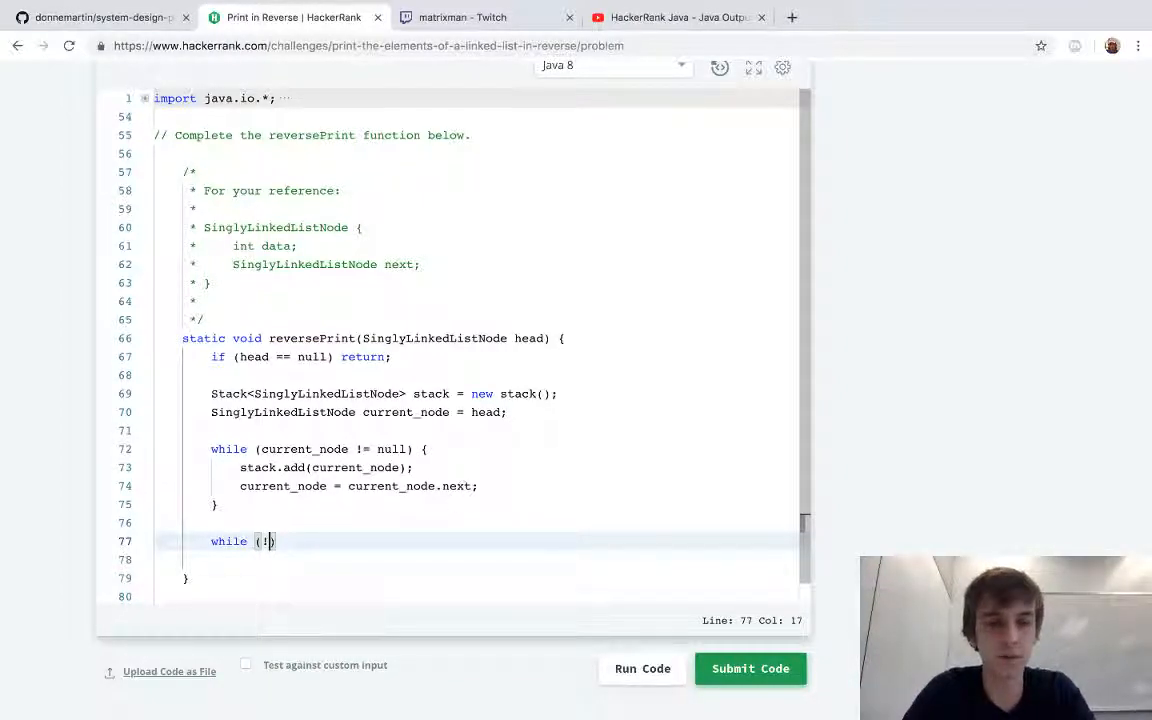
pyautogui.write('stack.isEm')
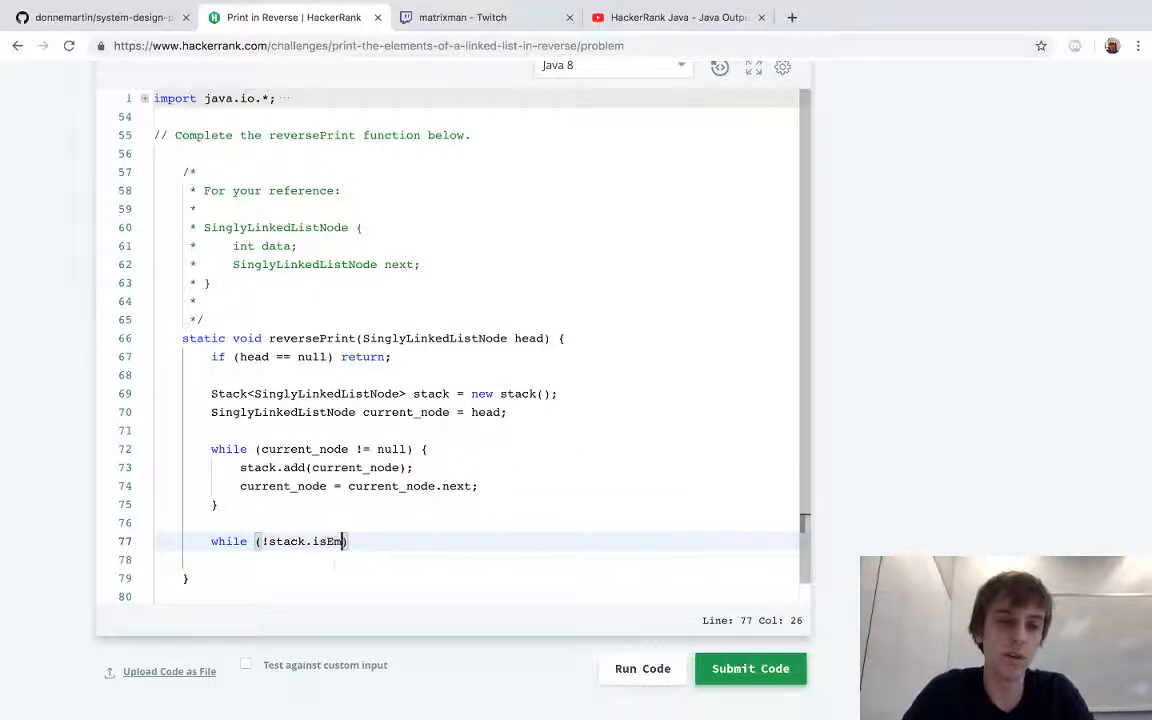
pyautogui.write('pty()) {')
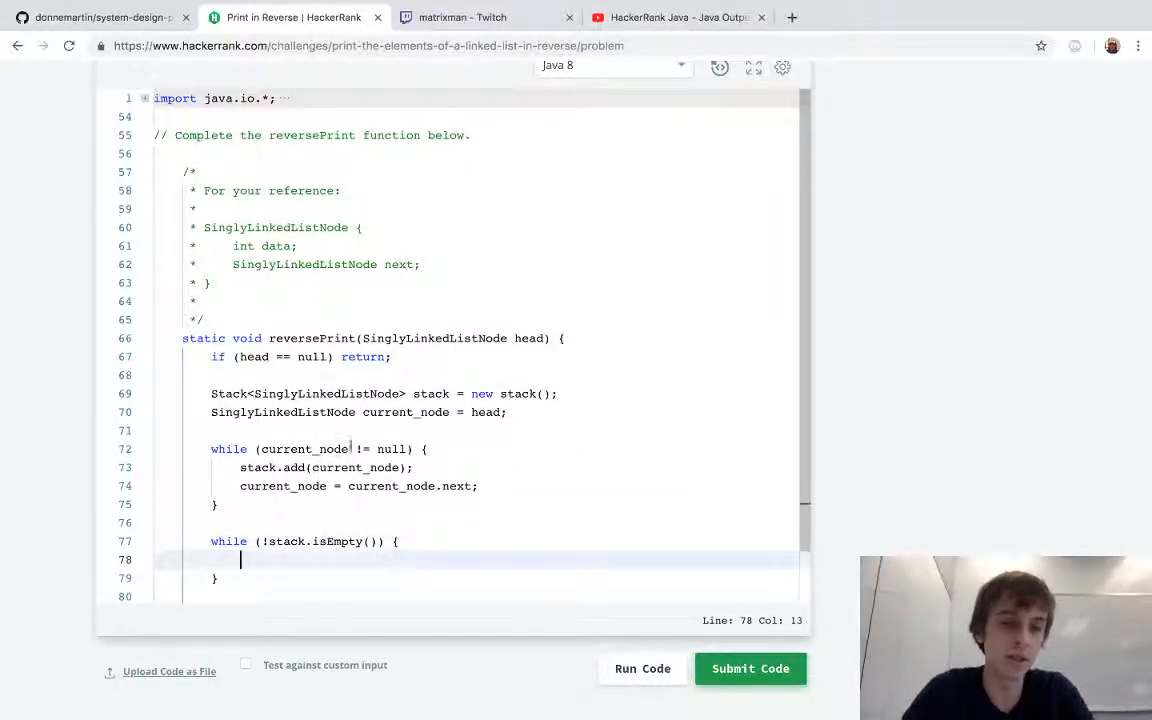
pyautogui.scroll(-3)
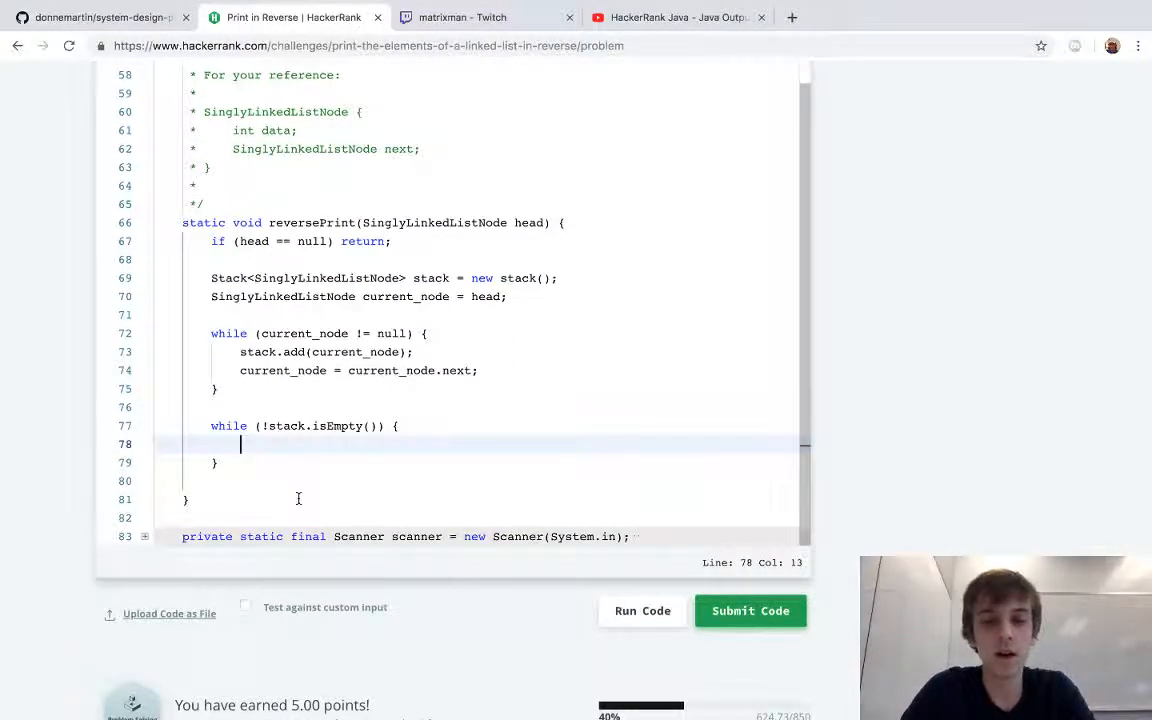
pyautogui.doubleClick(304, 149)
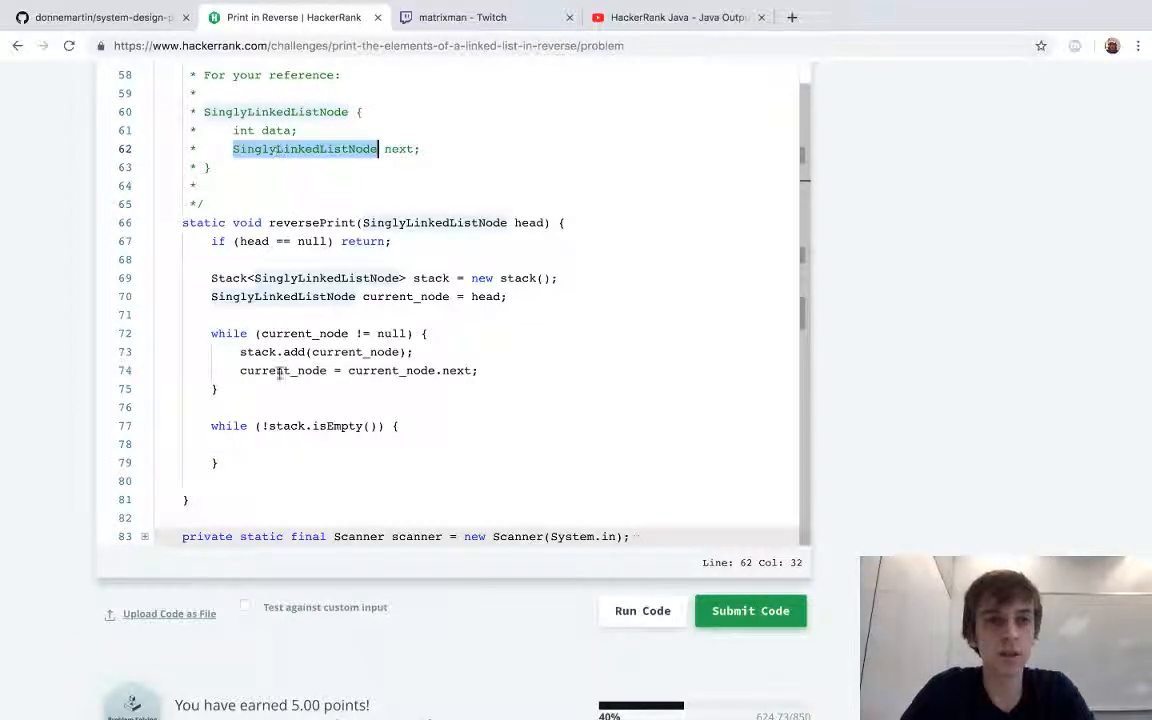
# Step: Pop each node with `SinglyLinkedListNode node = stack.pop();` and print node.data
pyautogui.write('SinglyLinkedListNode node =')
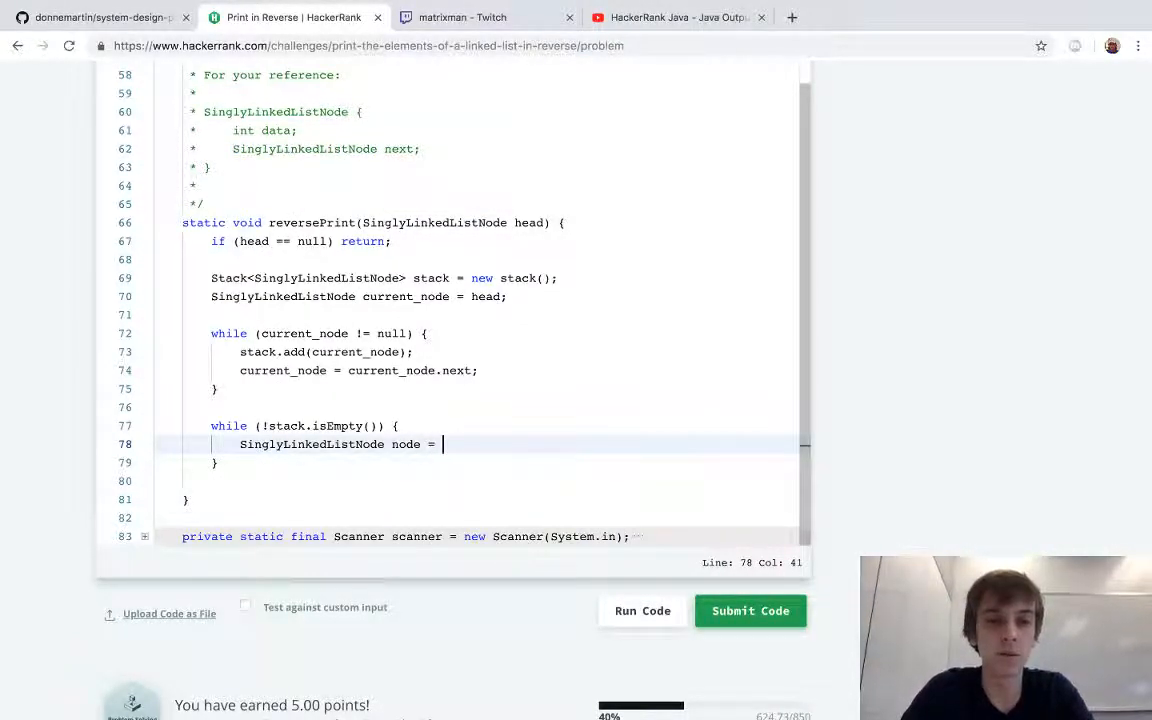
pyautogui.write('stack.pop')
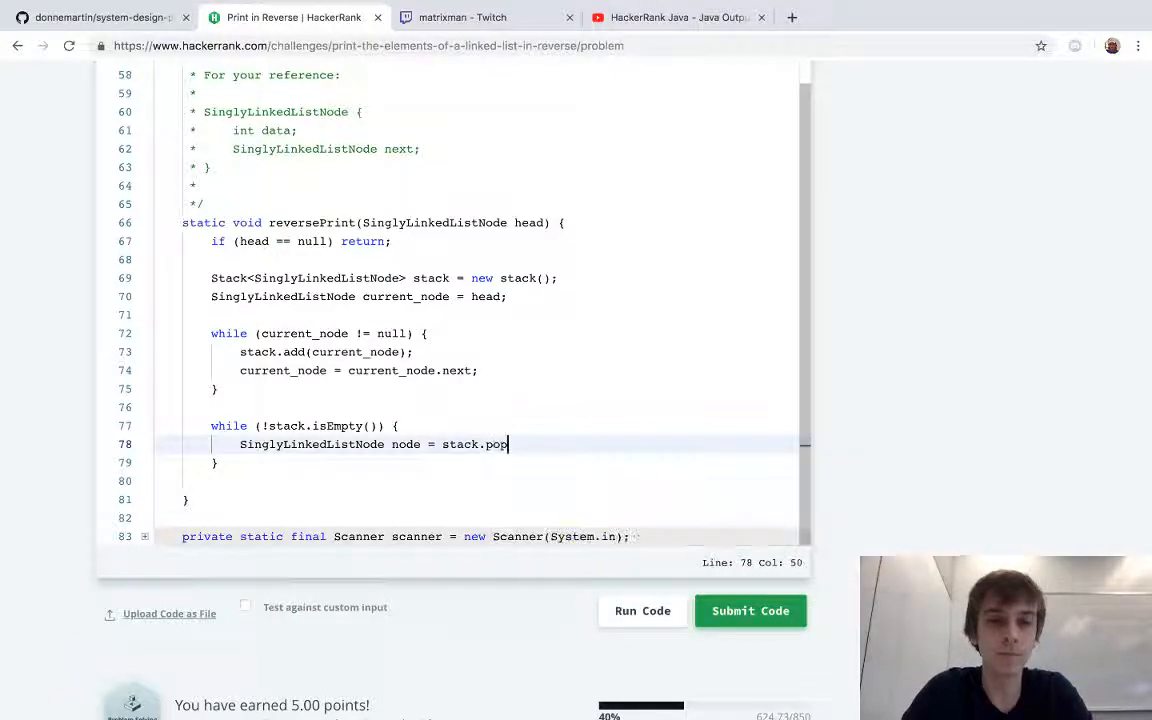
pyautogui.write('();')
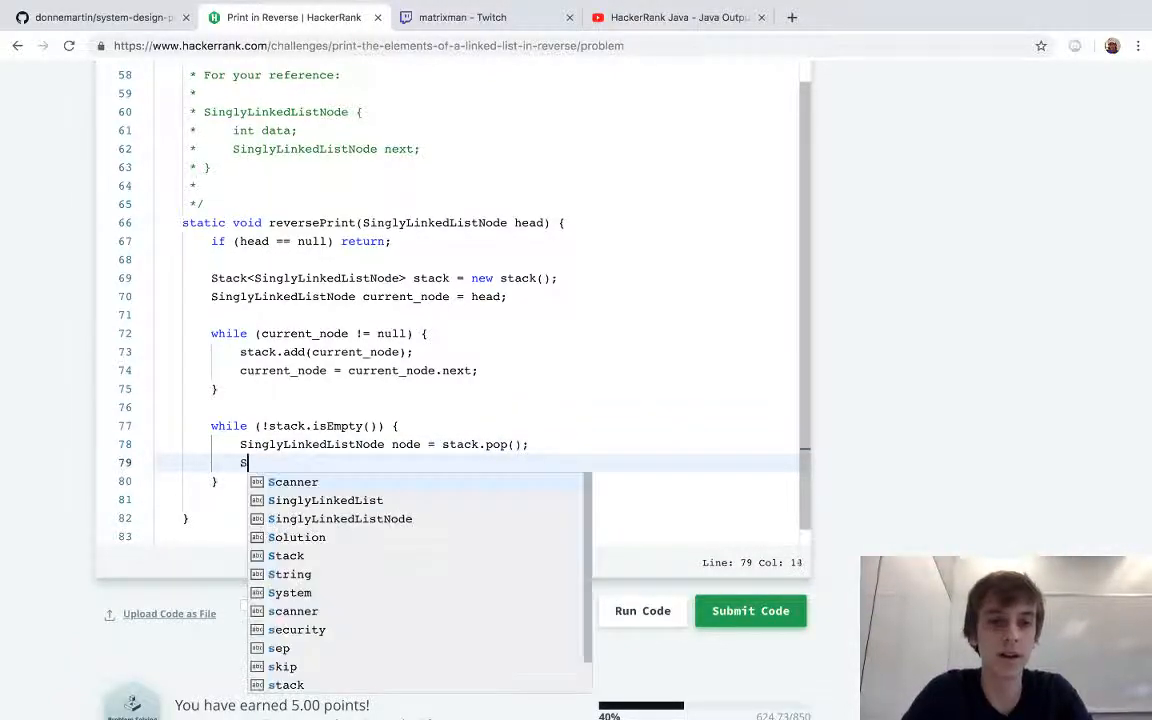
pyautogui.write('System.out.println')
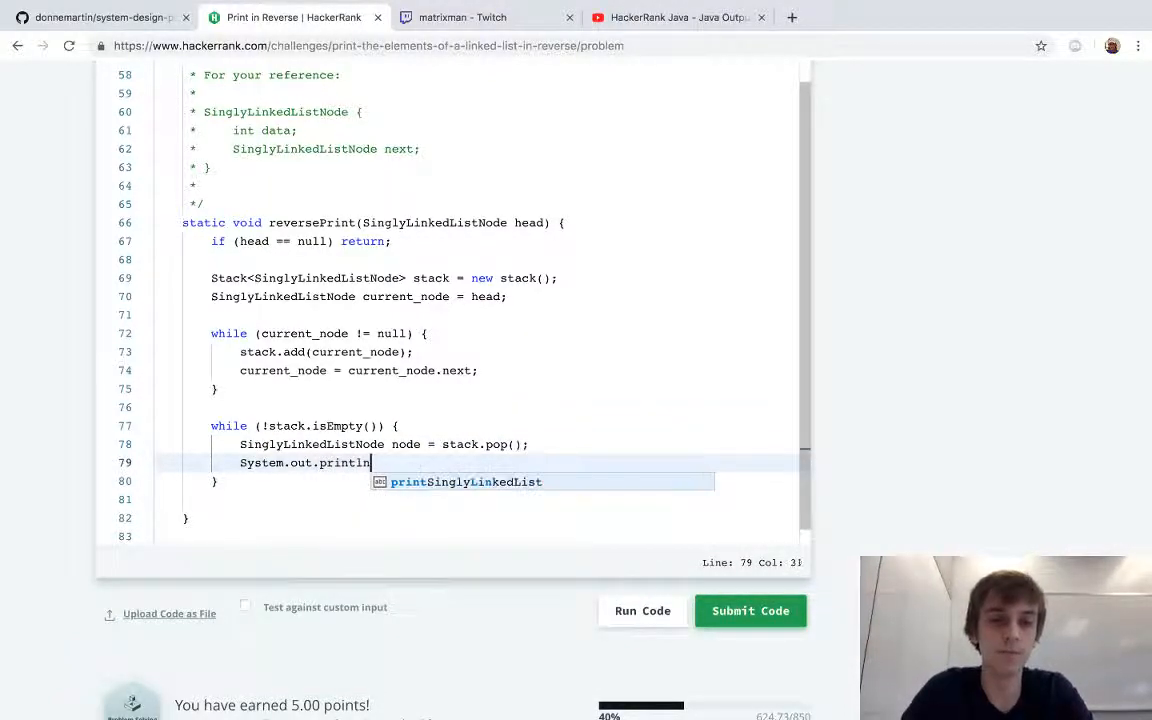
pyautogui.write('(node.data);')
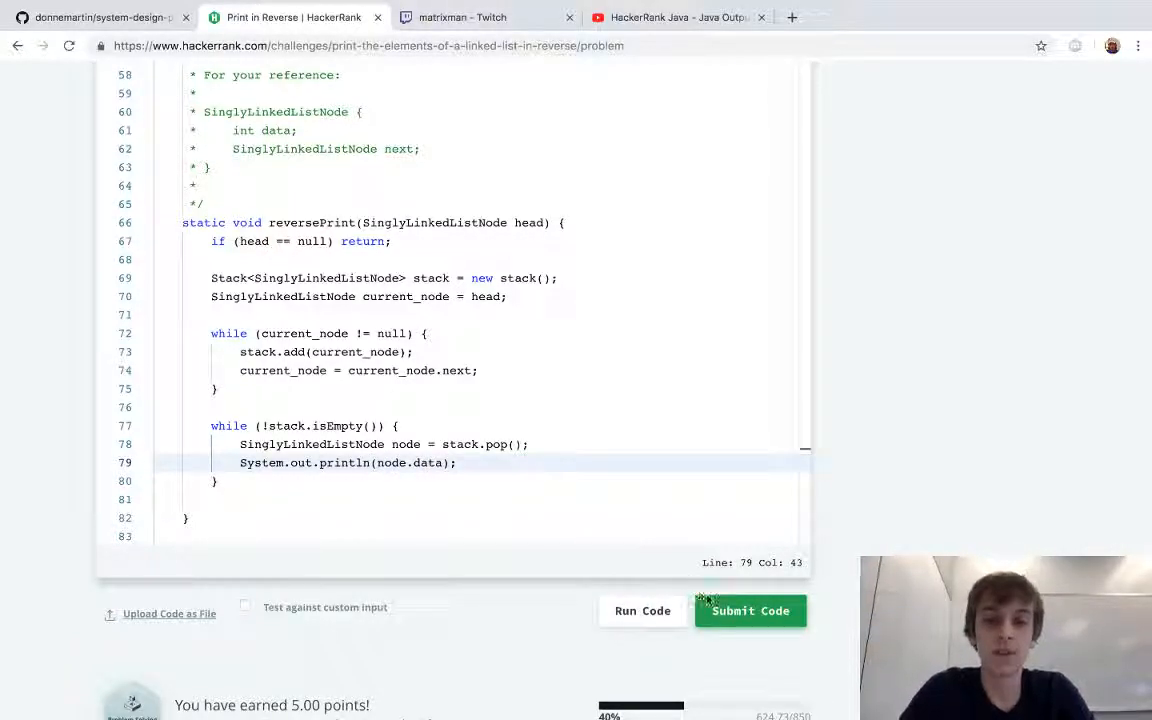
# Step: Submit the solution and review the 0/0 test cases failed result
pyautogui.click(750, 610)
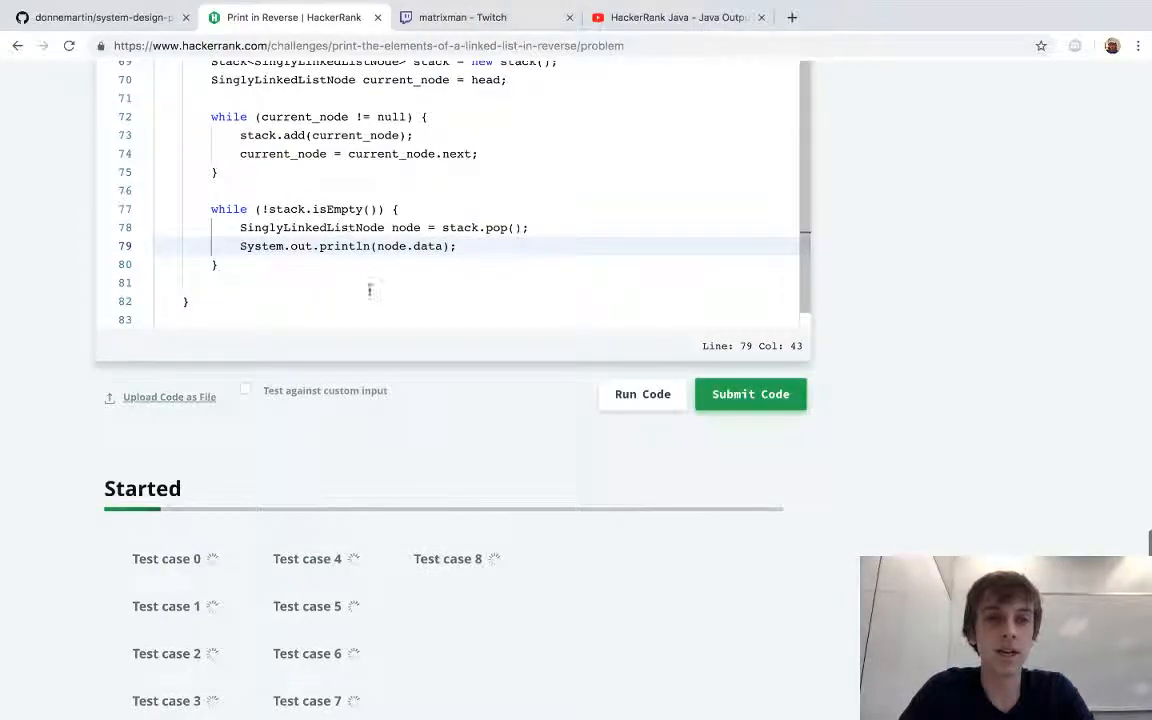
pyautogui.click(749, 393)
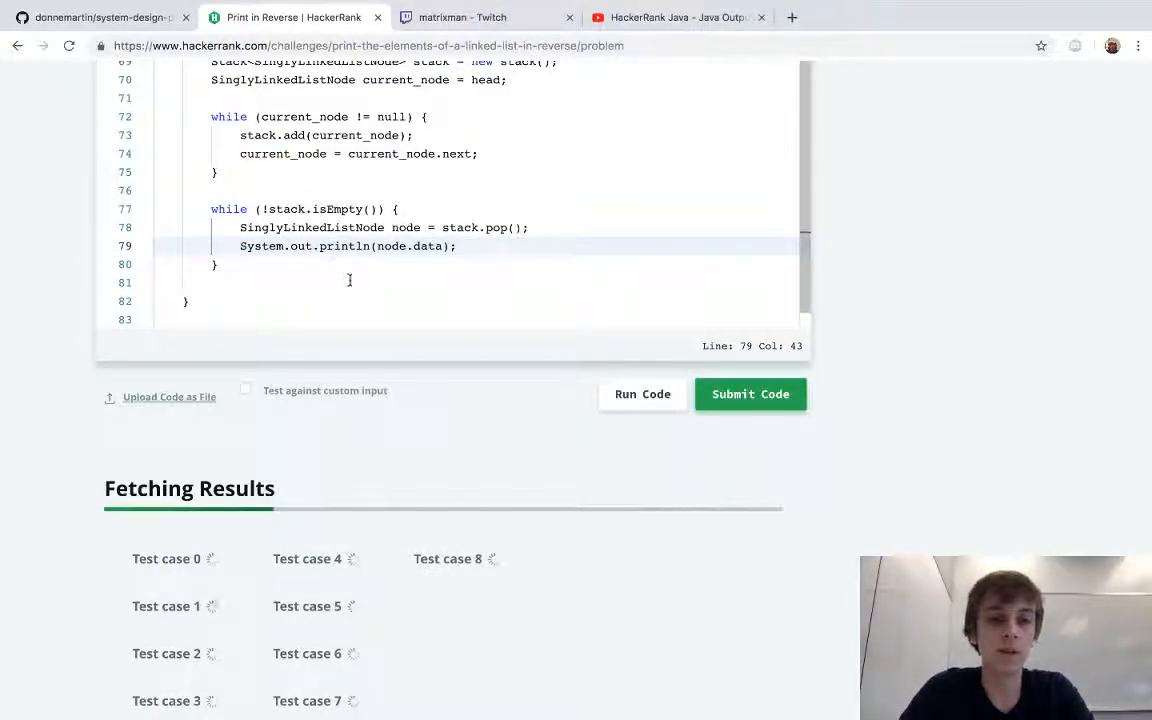
pyautogui.click(750, 393)
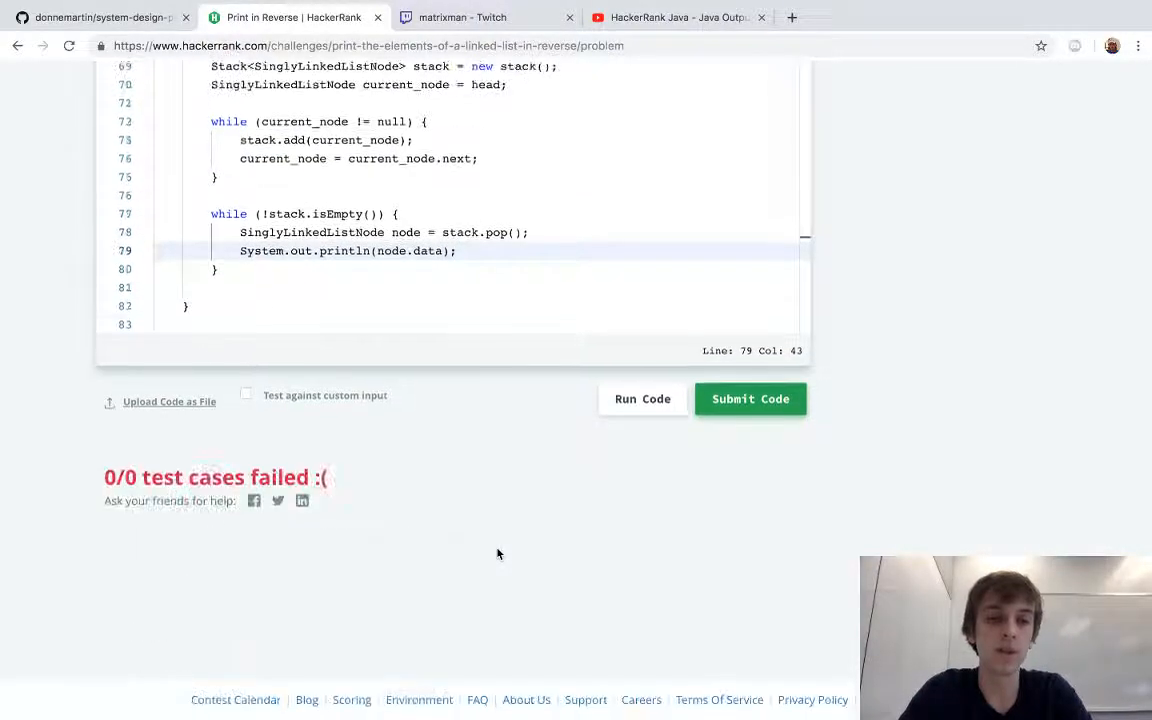
pyautogui.scroll(3)
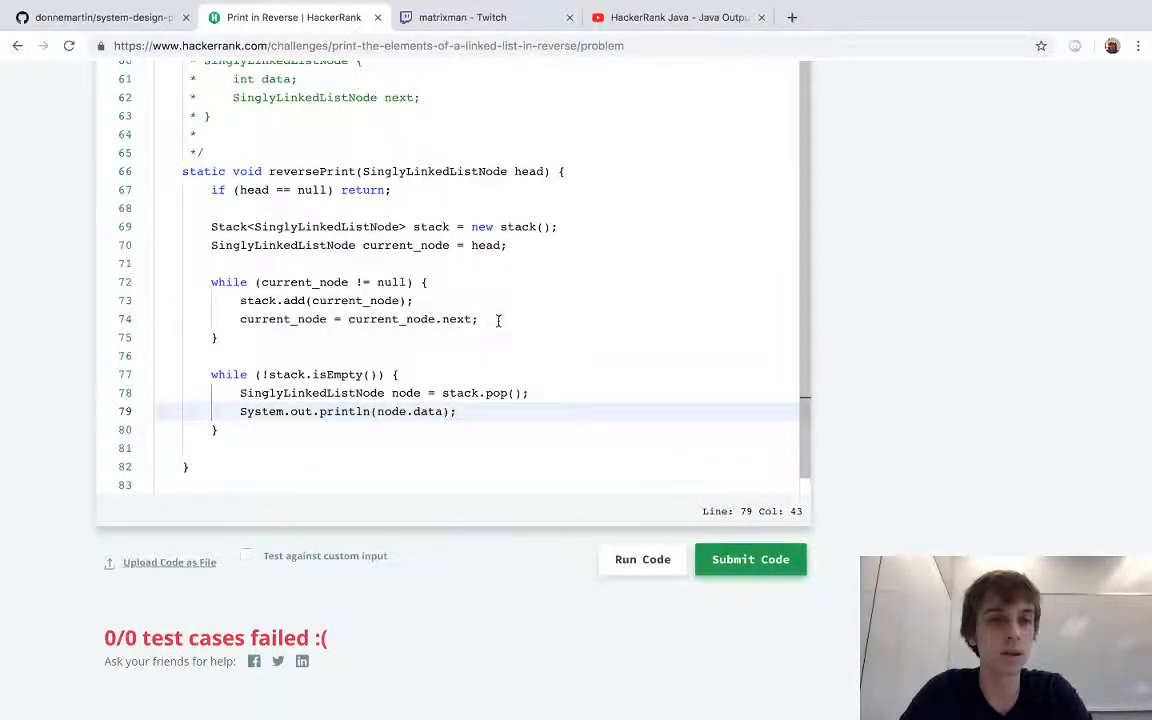
# Step: Return to the editor and add a blank line after the stack declaration
pyautogui.click(478, 318)
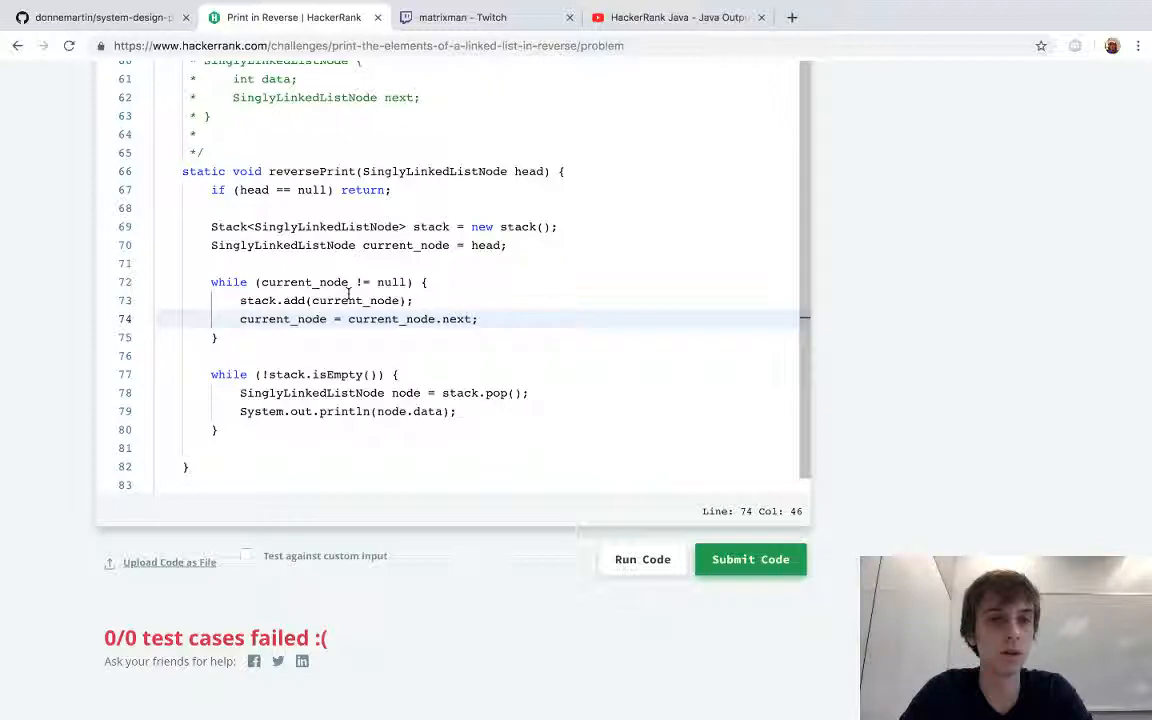
pyautogui.press('enter')
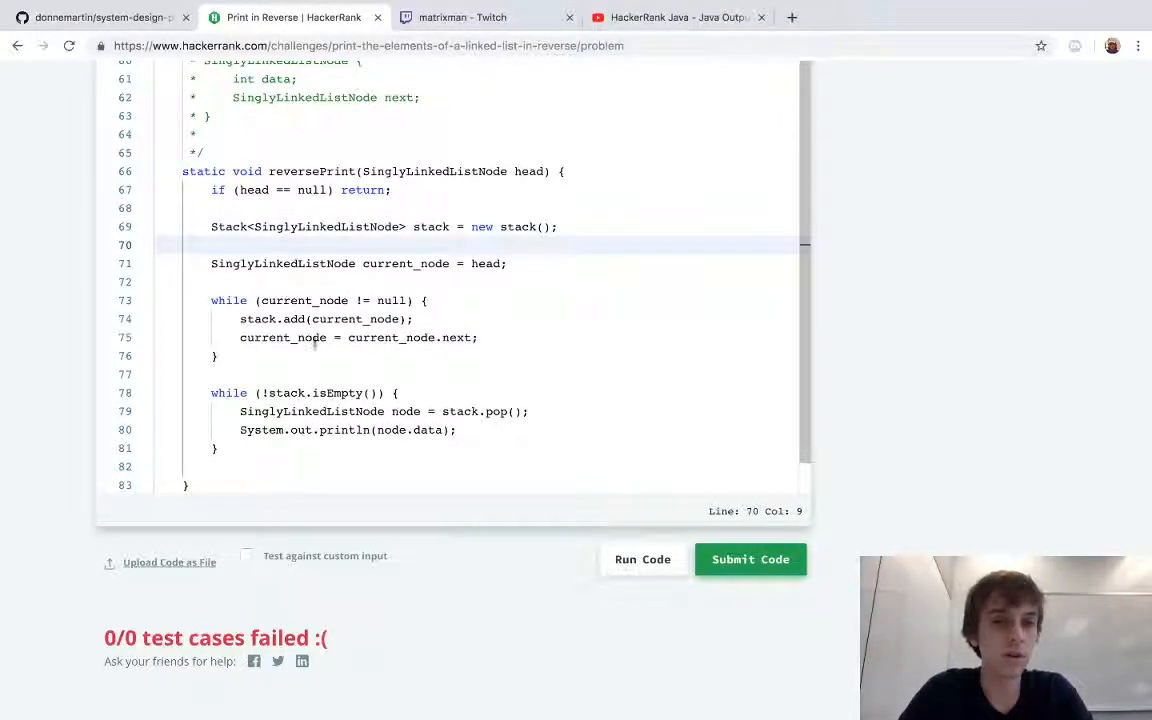
pyautogui.click(280, 337)
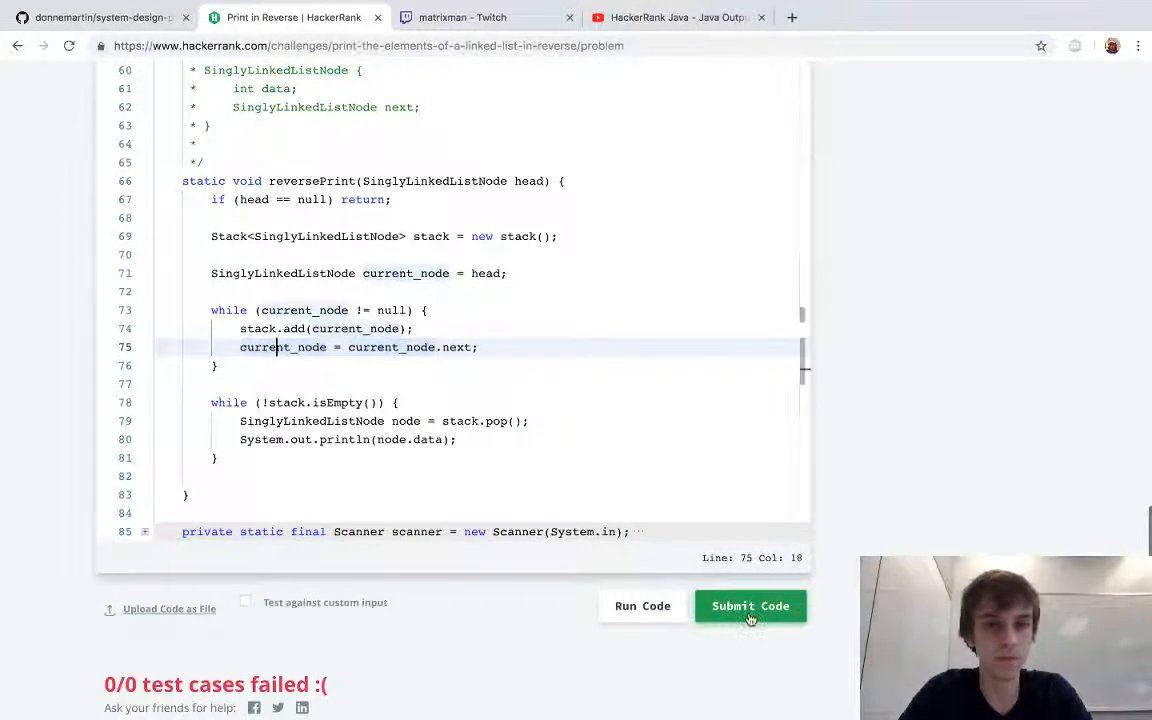
# Step: Resubmit, then fix the constructor to `new Stack()` so the solution compiles and passes
pyautogui.click(750, 605)
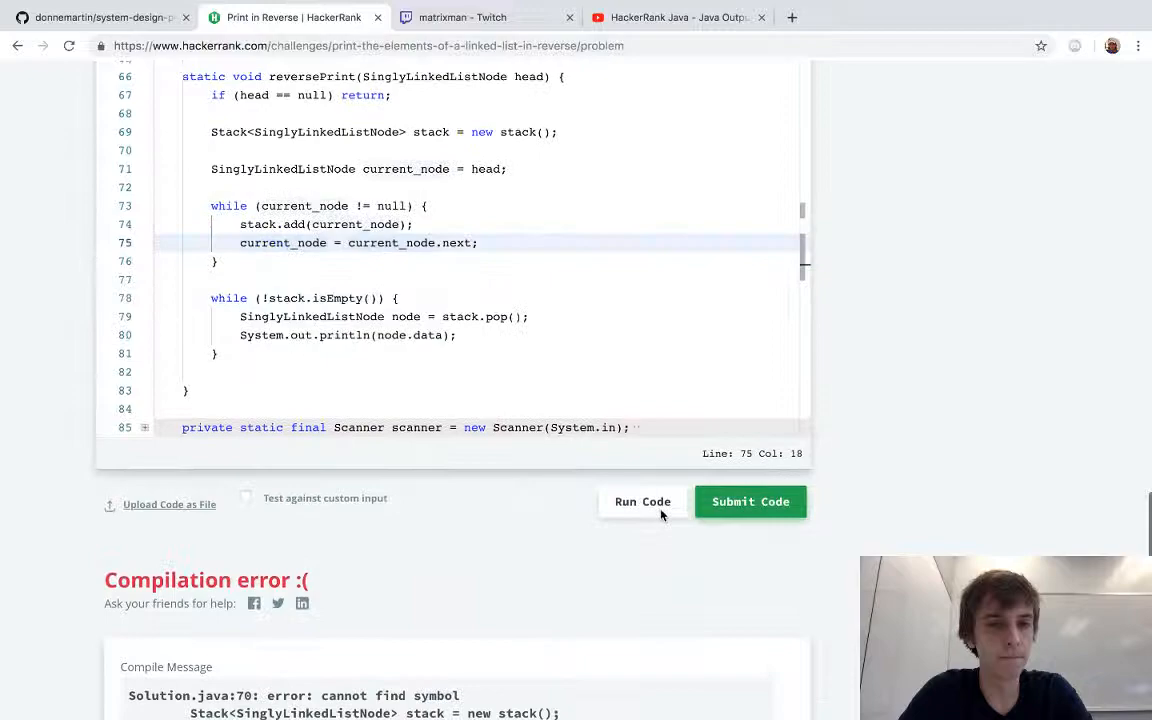
pyautogui.click(508, 131)
pyautogui.write('S')
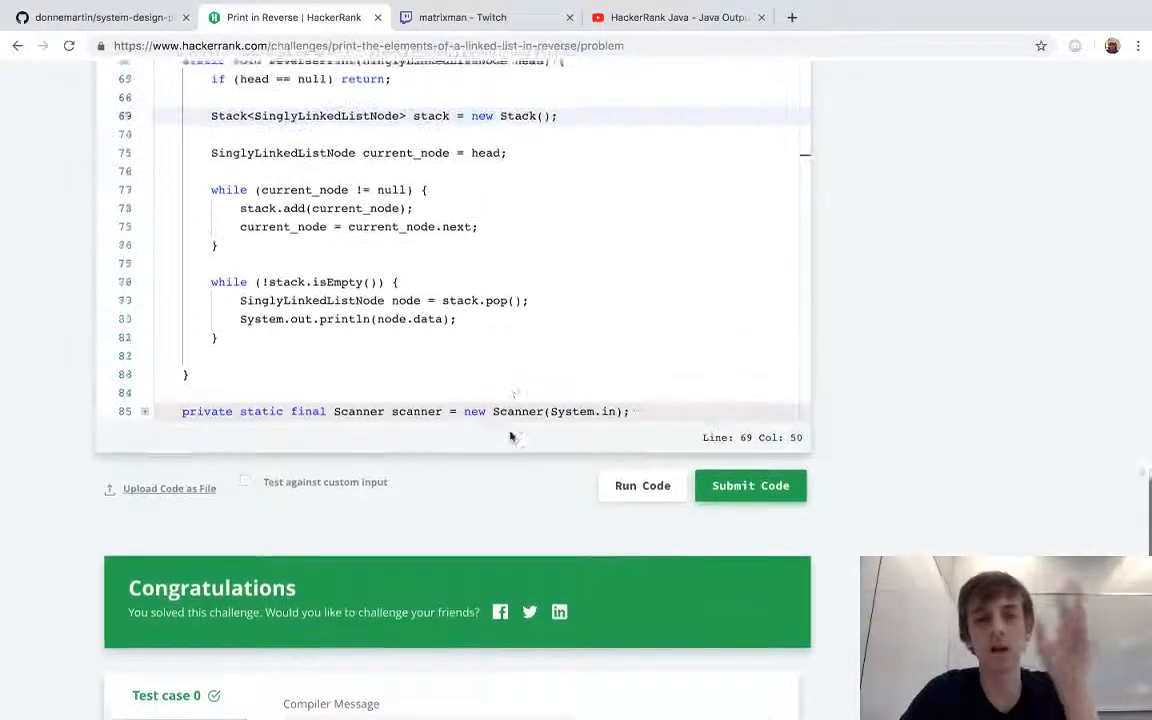
pyautogui.scroll(3)
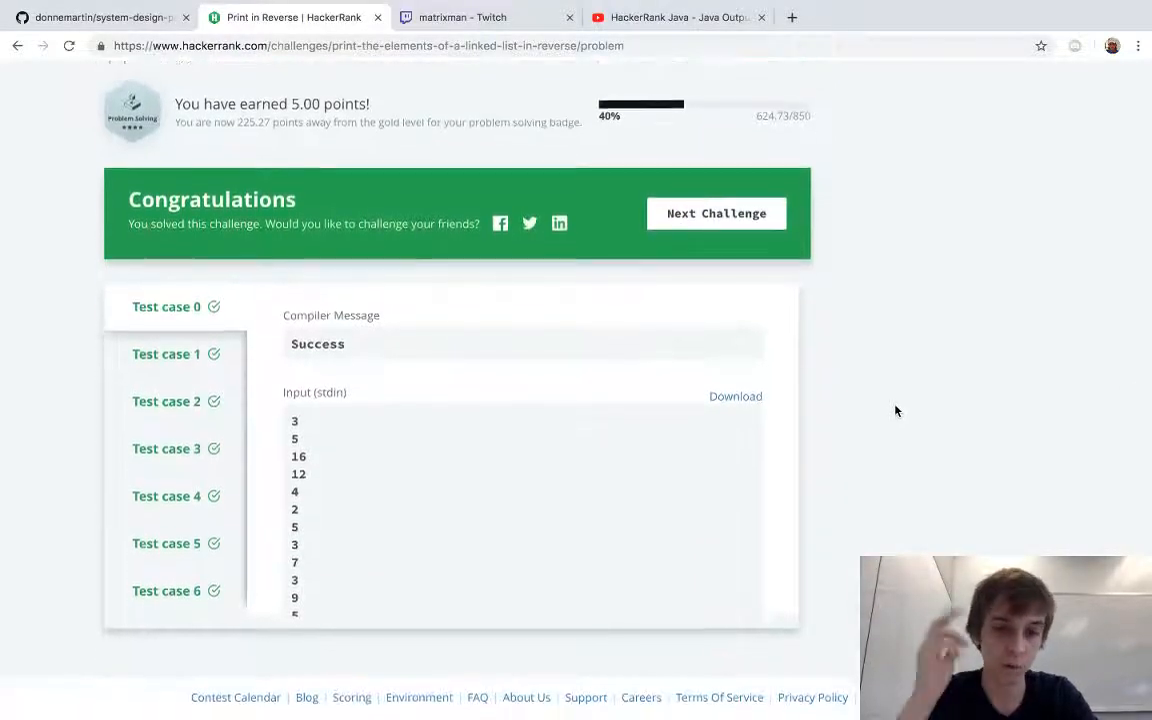
pyautogui.scroll(3)
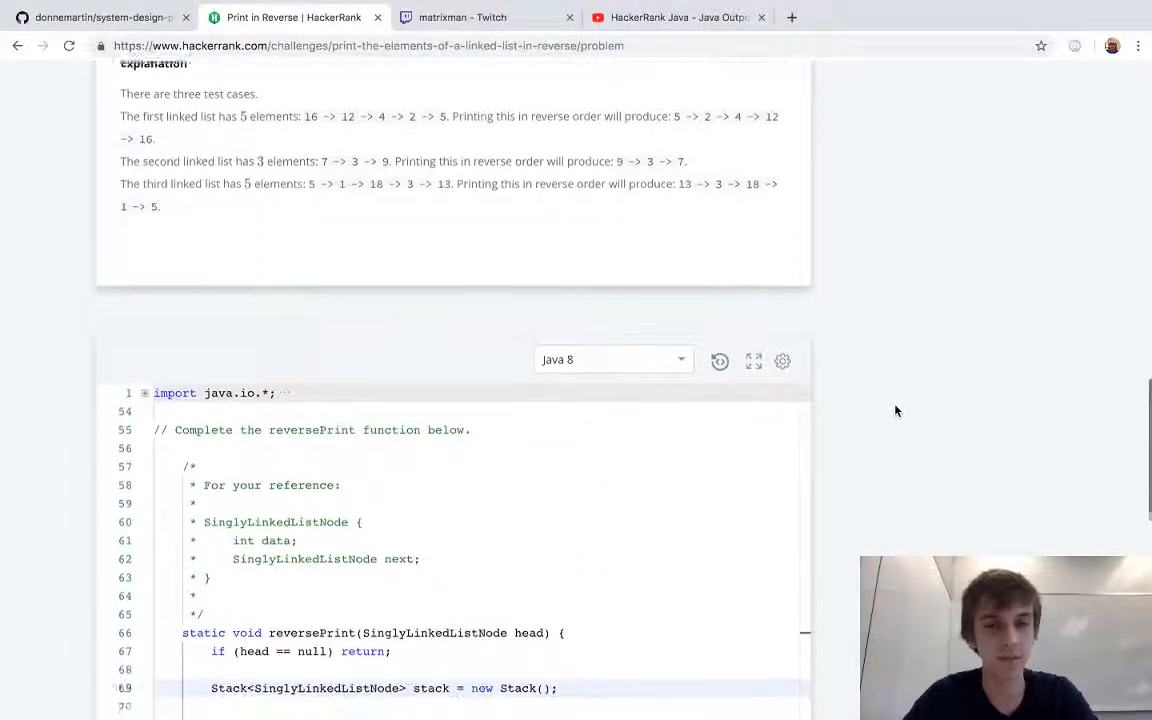
pyautogui.scroll(-3)
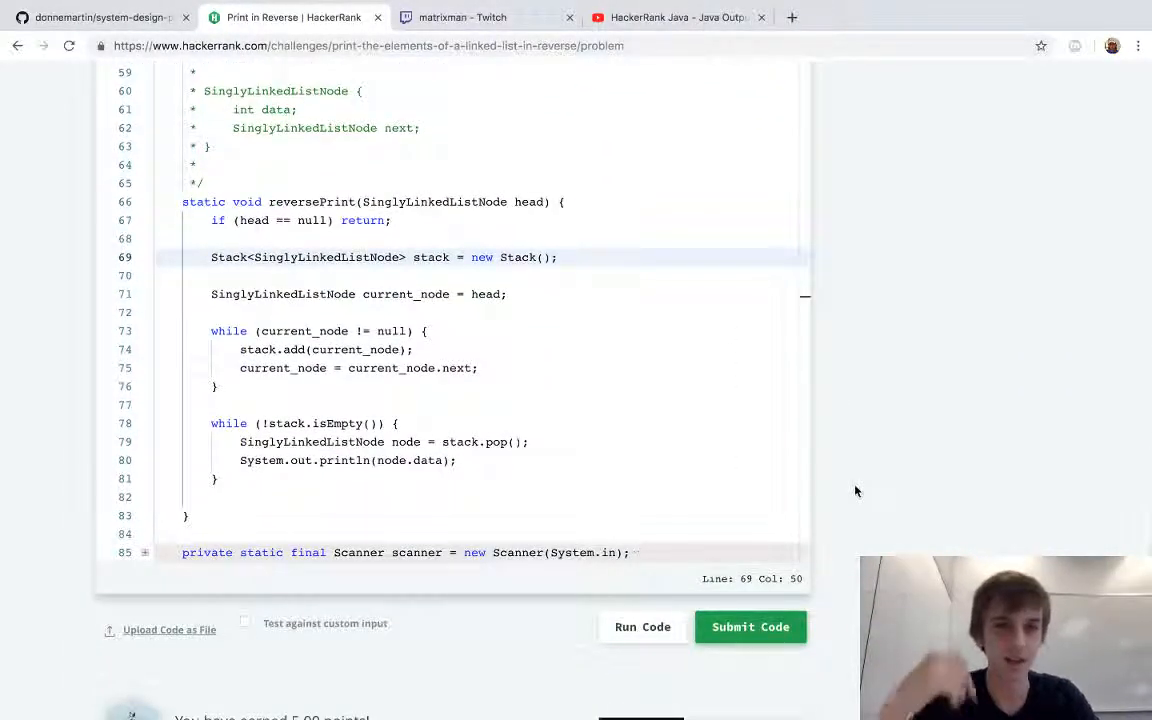
pyautogui.scroll(3)
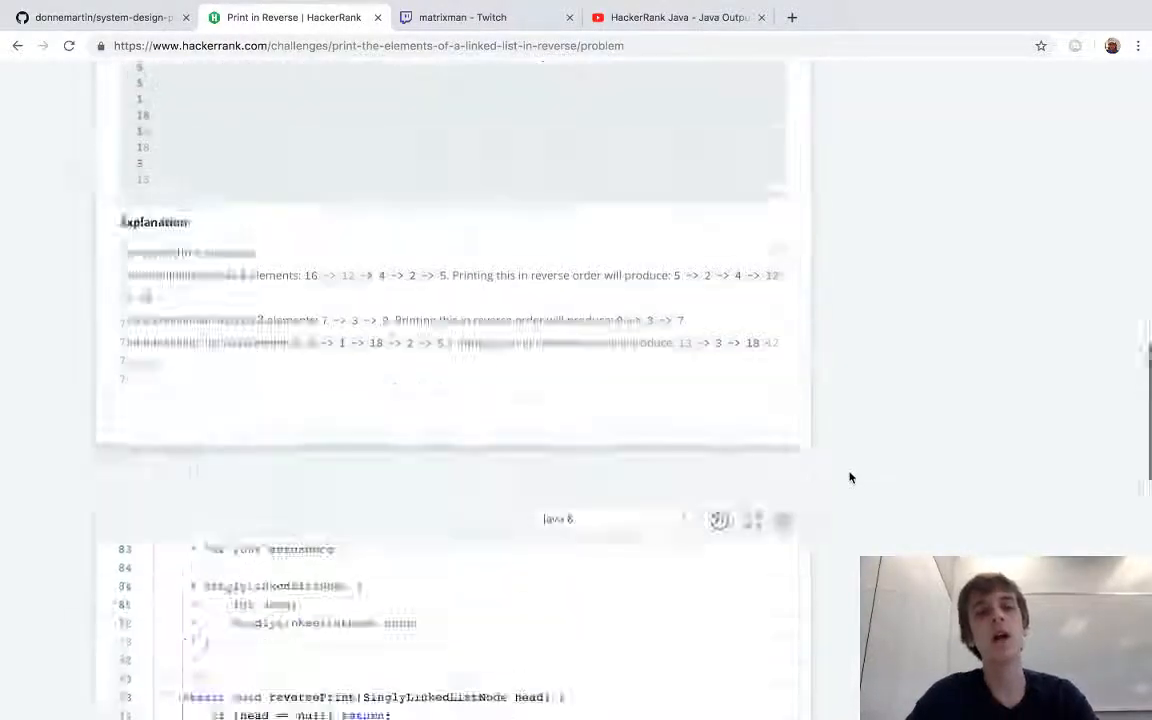
pyautogui.scroll(3)
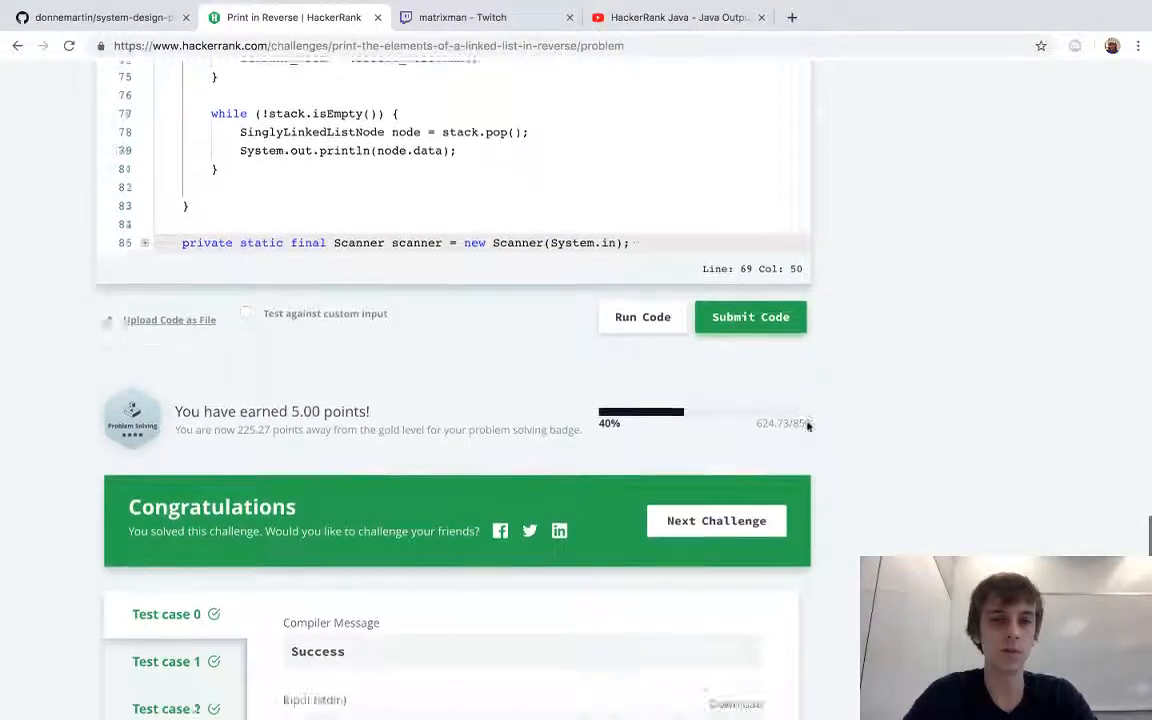
pyautogui.scroll(-3)
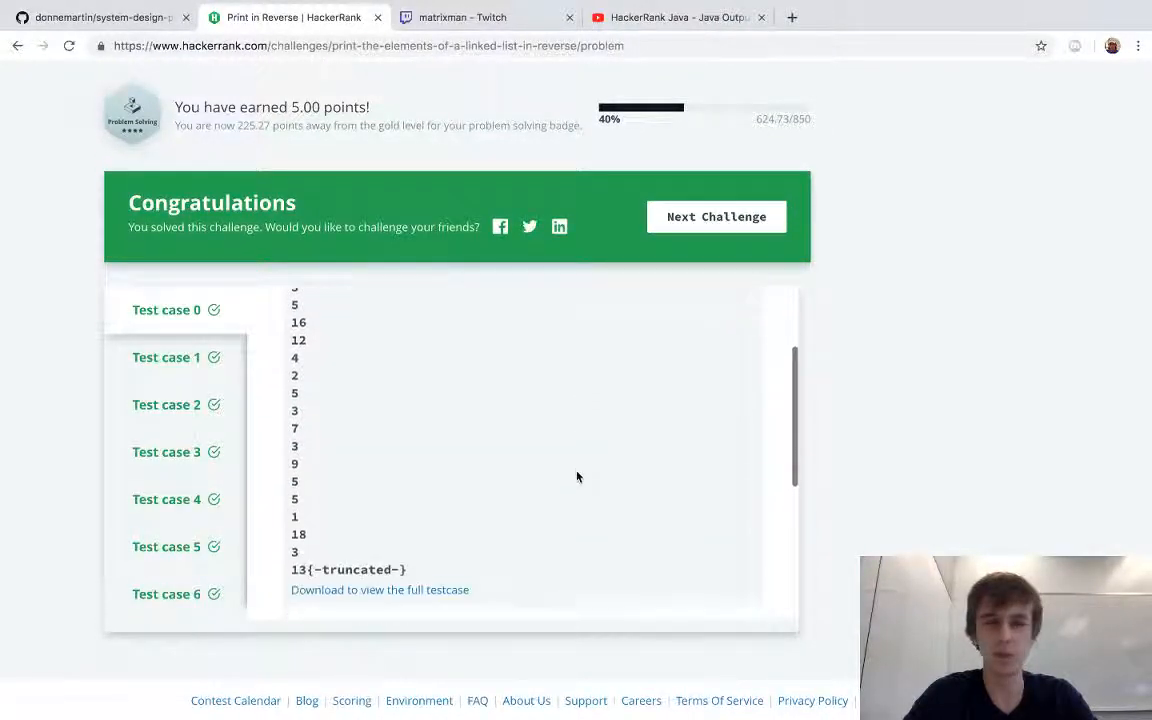